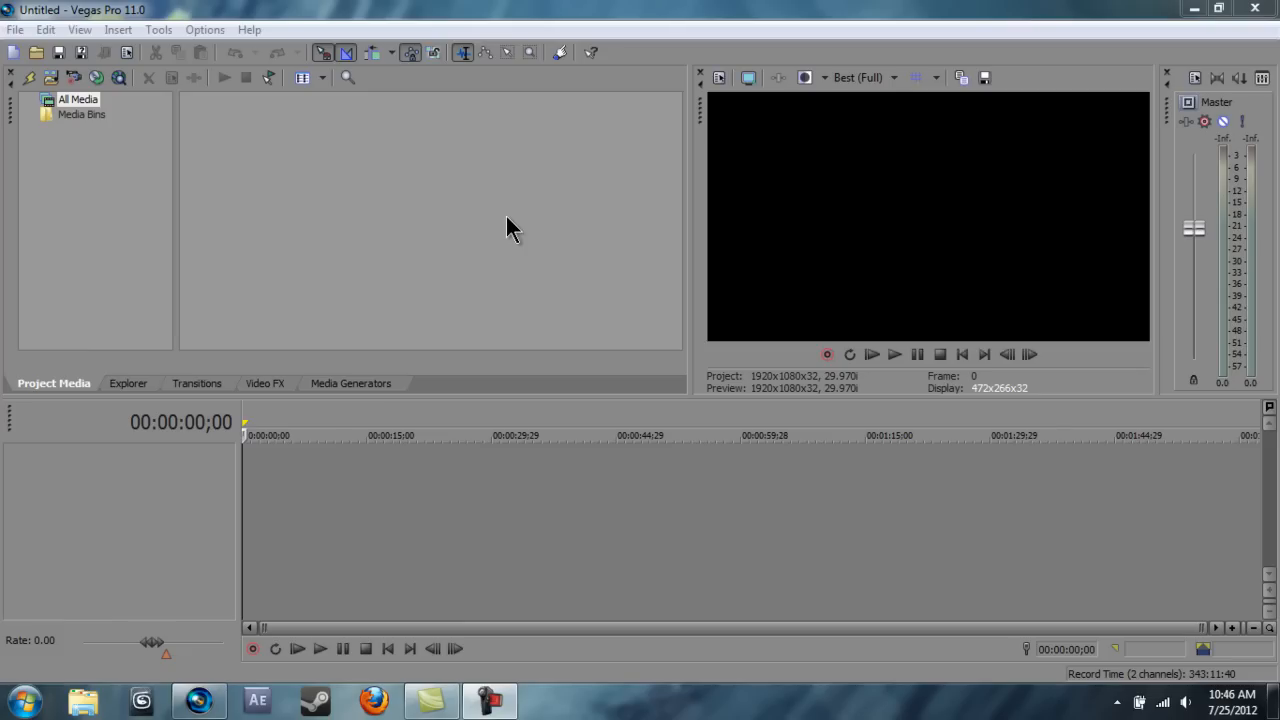
mouse_move(330, 192)
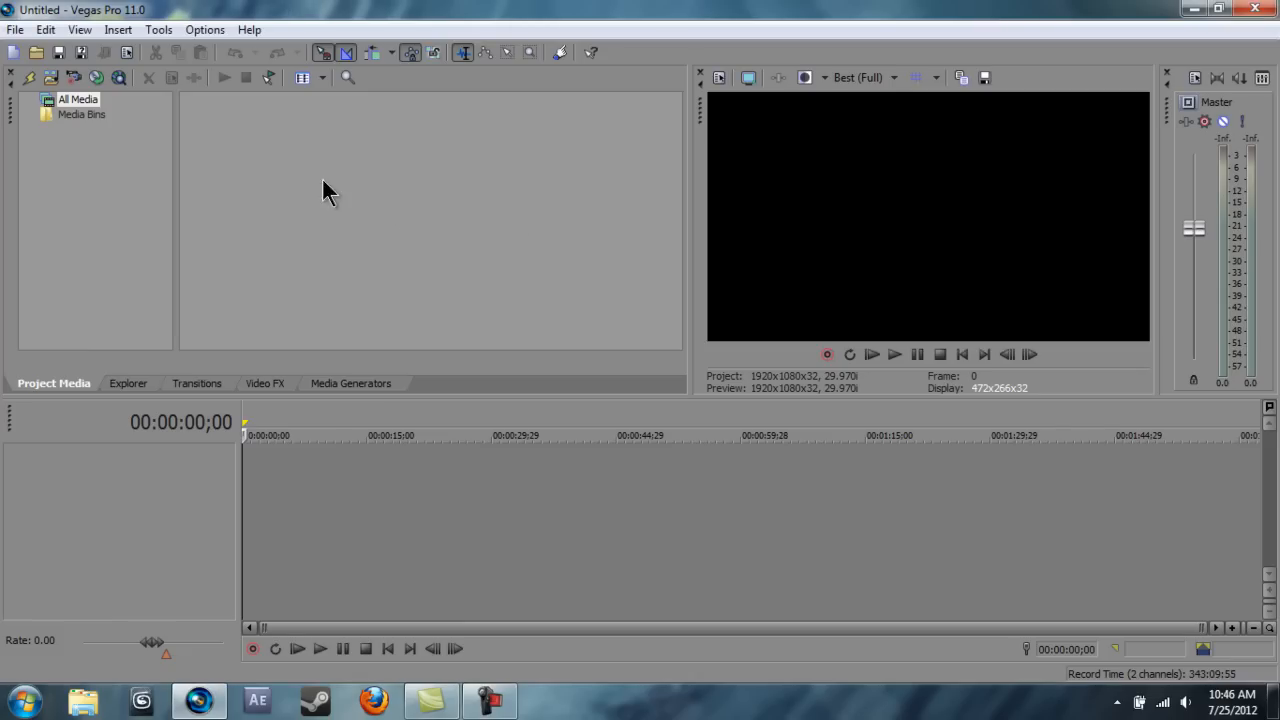
mouse_move(15, 29)
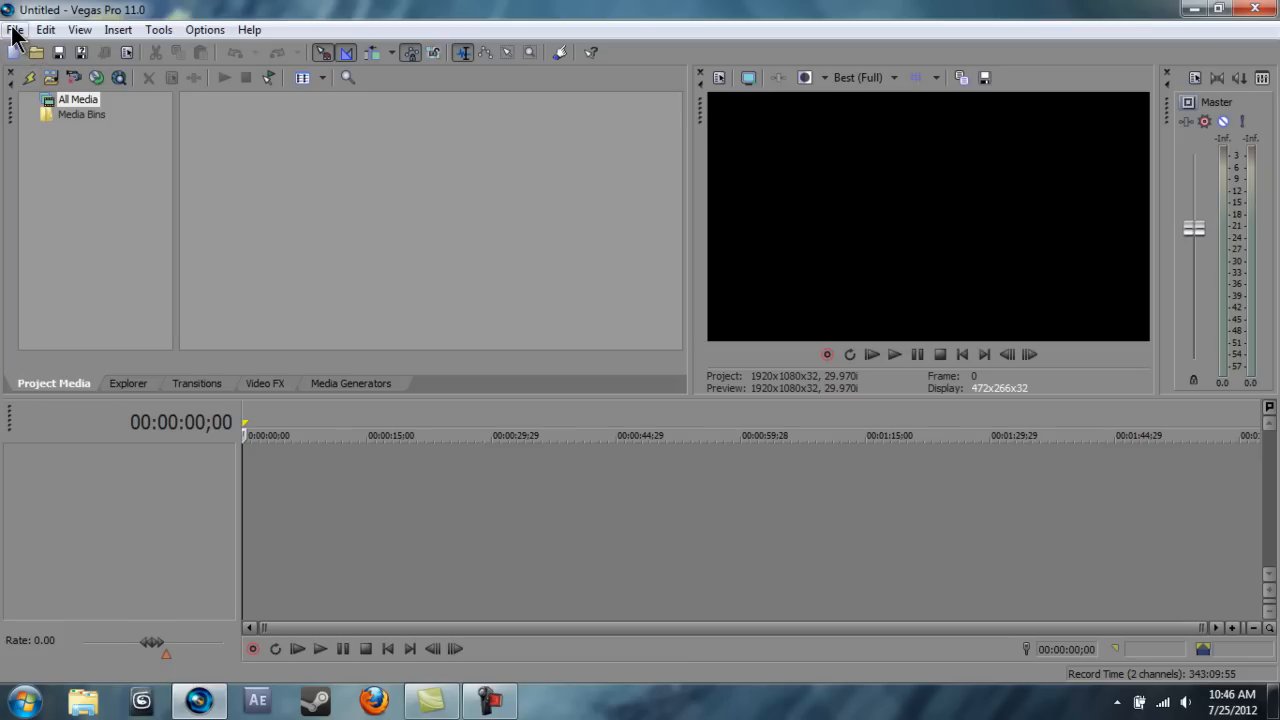
Open the File menu to reach the Import media options.
left_click(15, 29)
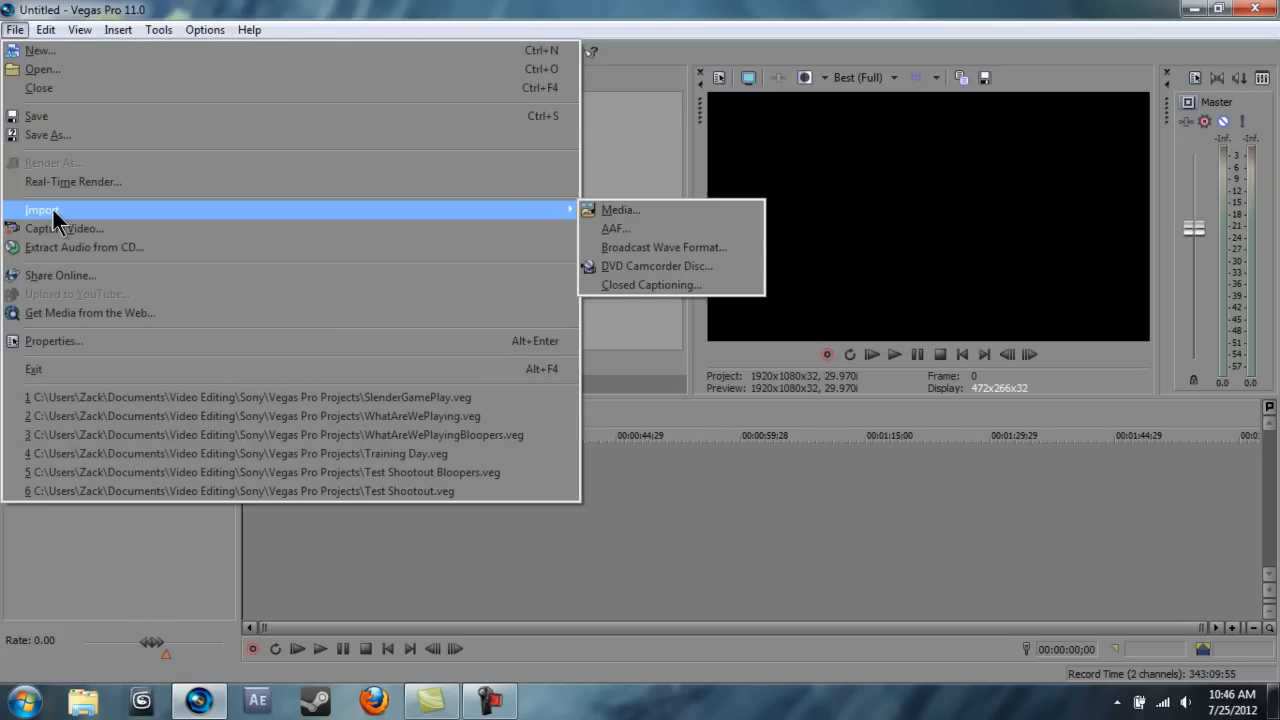
mouse_move(620, 210)
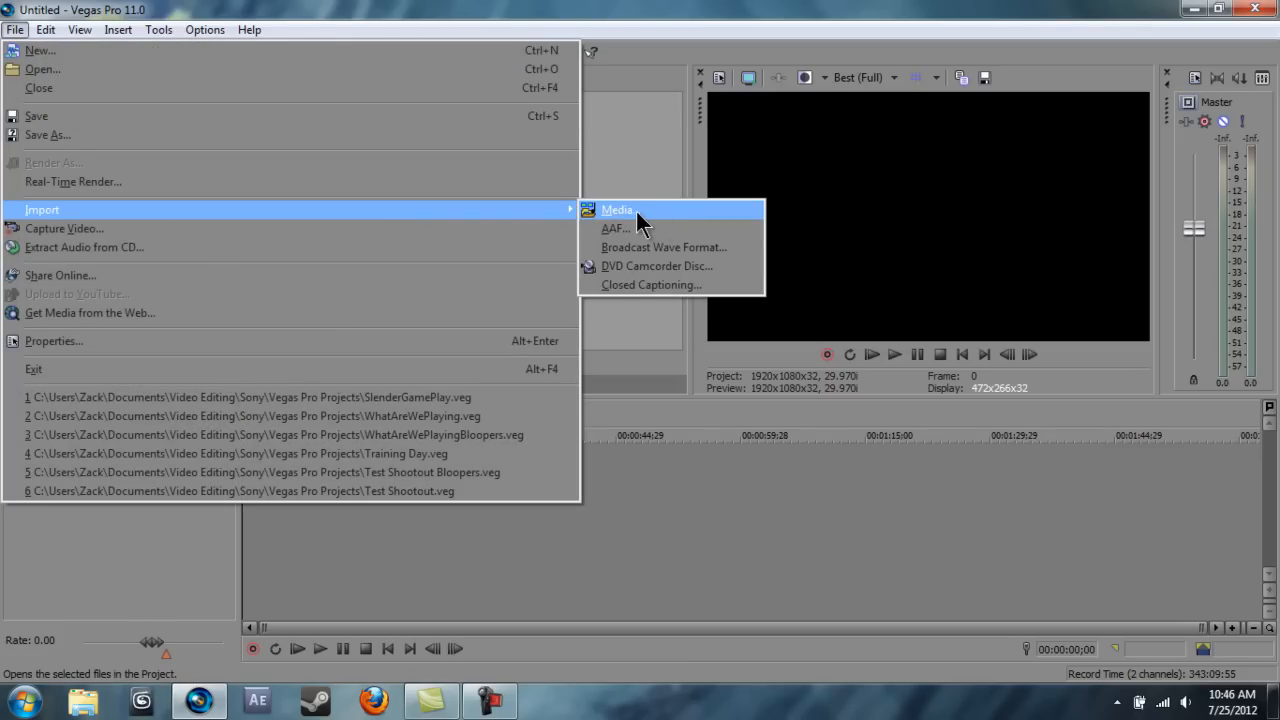
Open the Import Media dialog and browse to the 3.12 Timelapse folder.
left_click(616, 210)
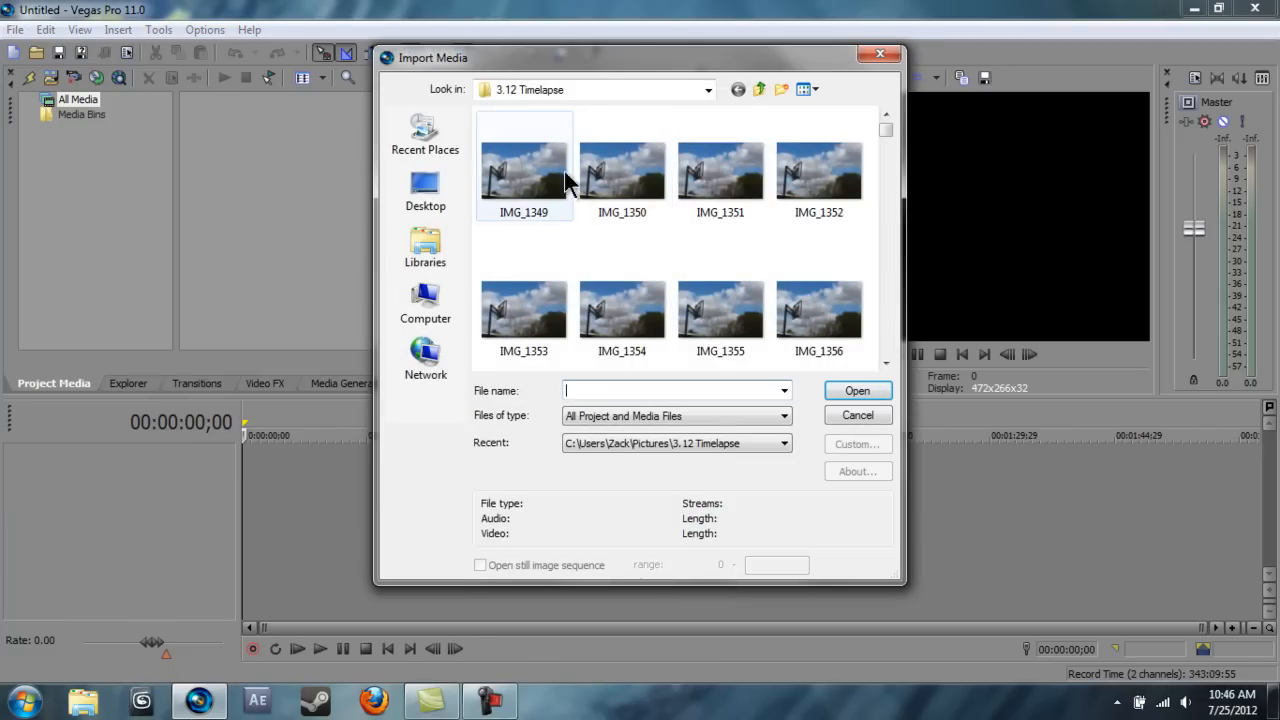
mouse_move(625, 90)
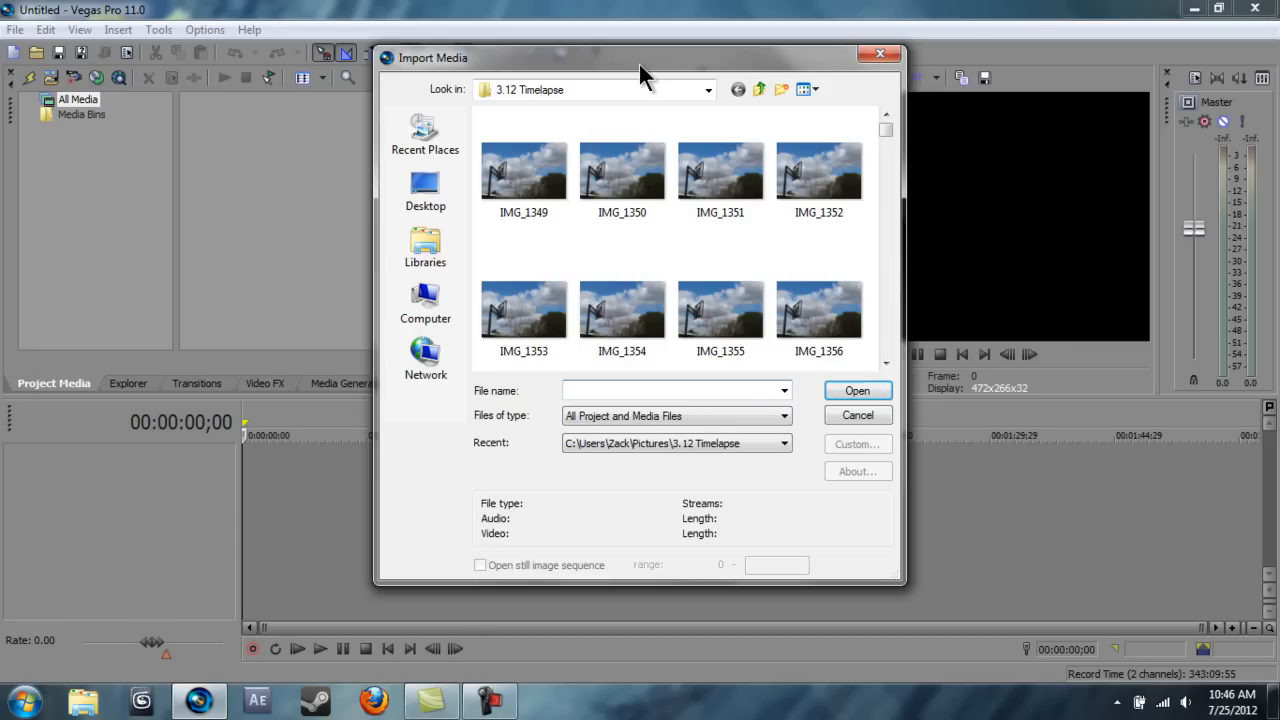
mouse_move(660, 65)
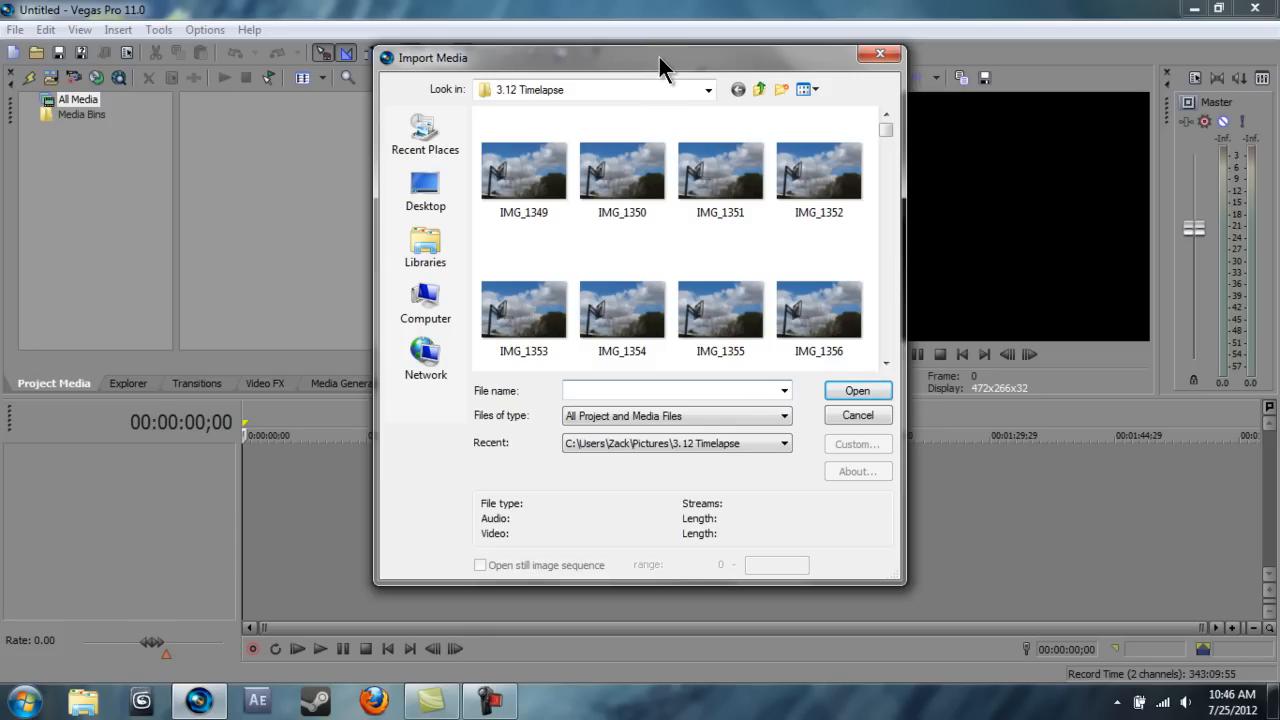
left_click(675, 390)
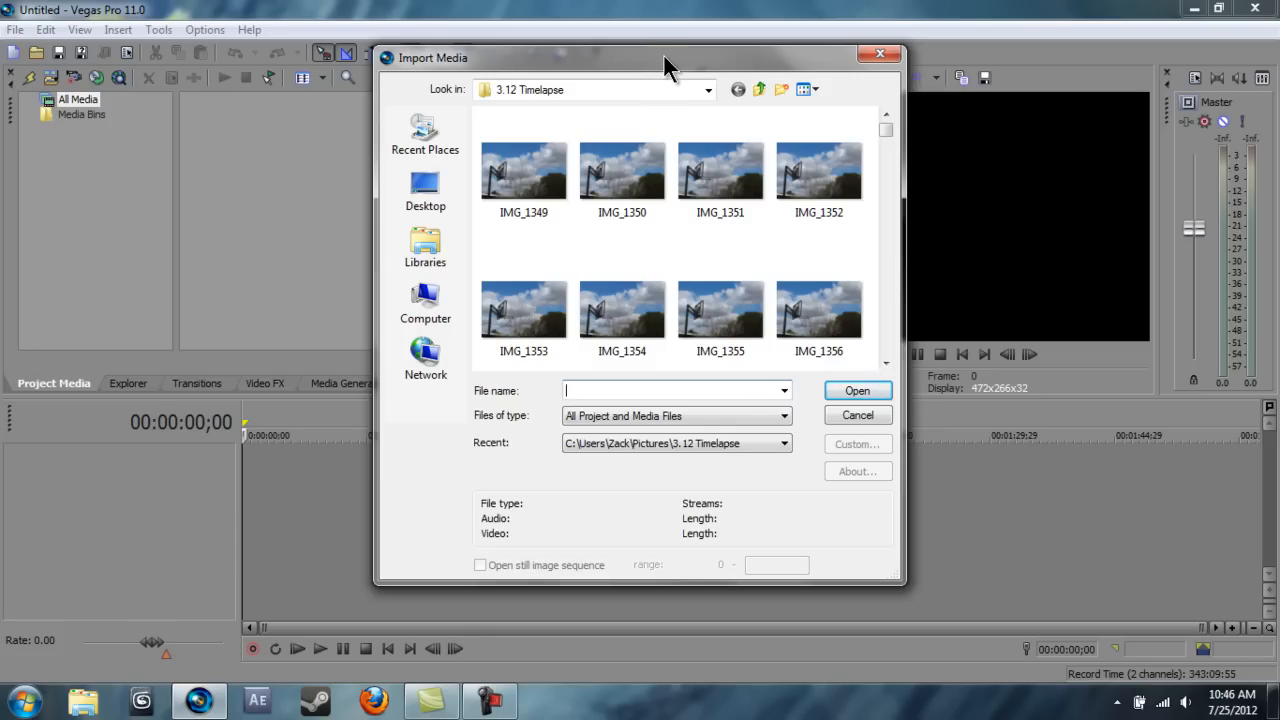
mouse_move(797, 123)
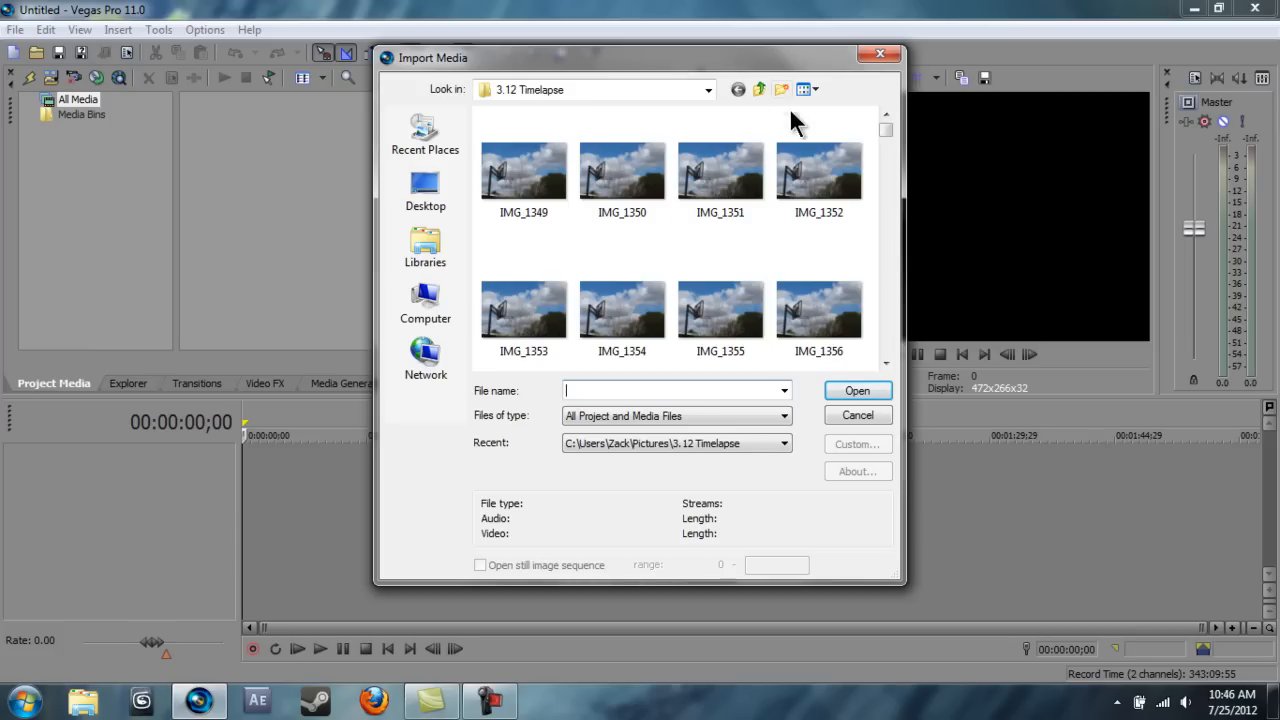
mouse_move(640, 118)
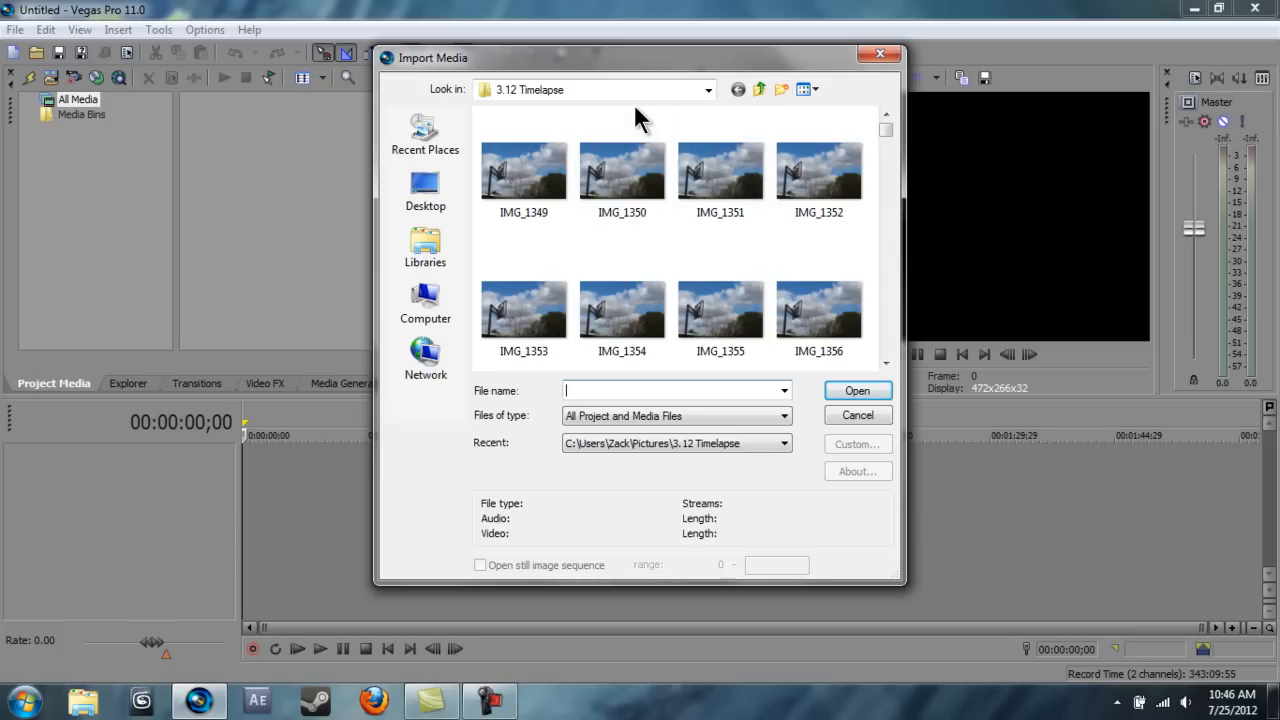
left_click(720, 170)
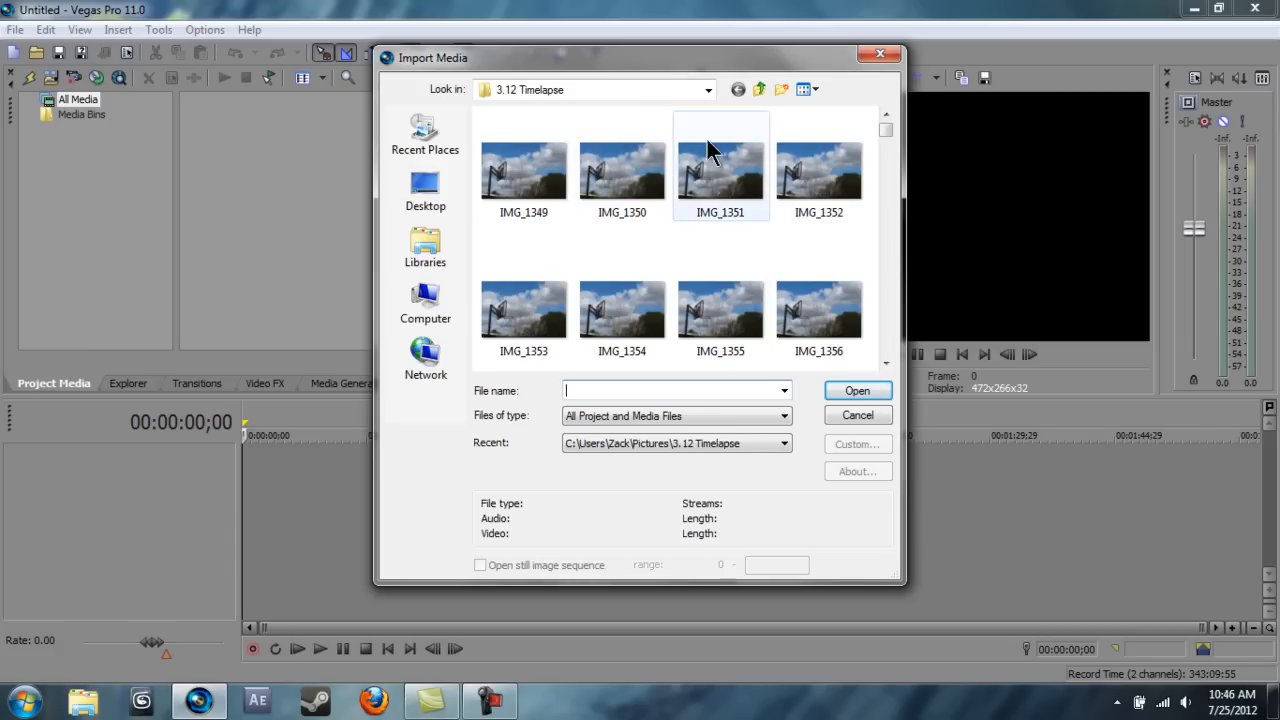
mouse_move(658, 115)
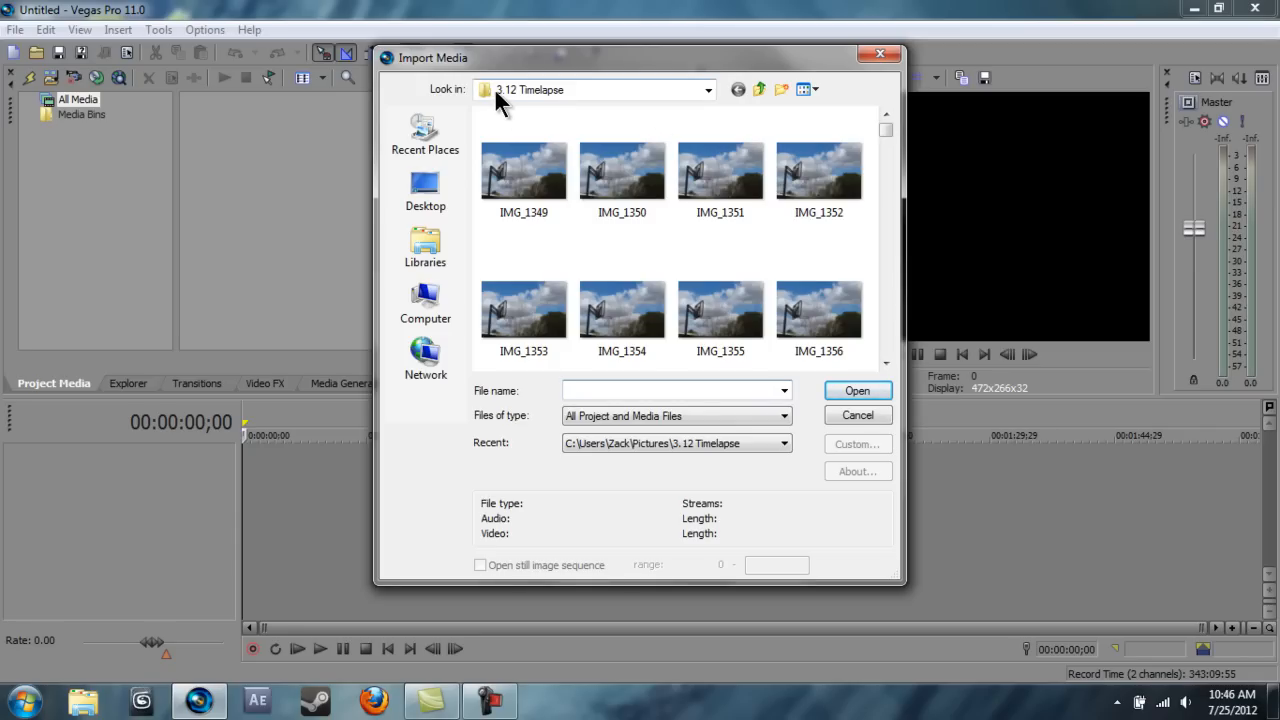
mouse_move(567, 103)
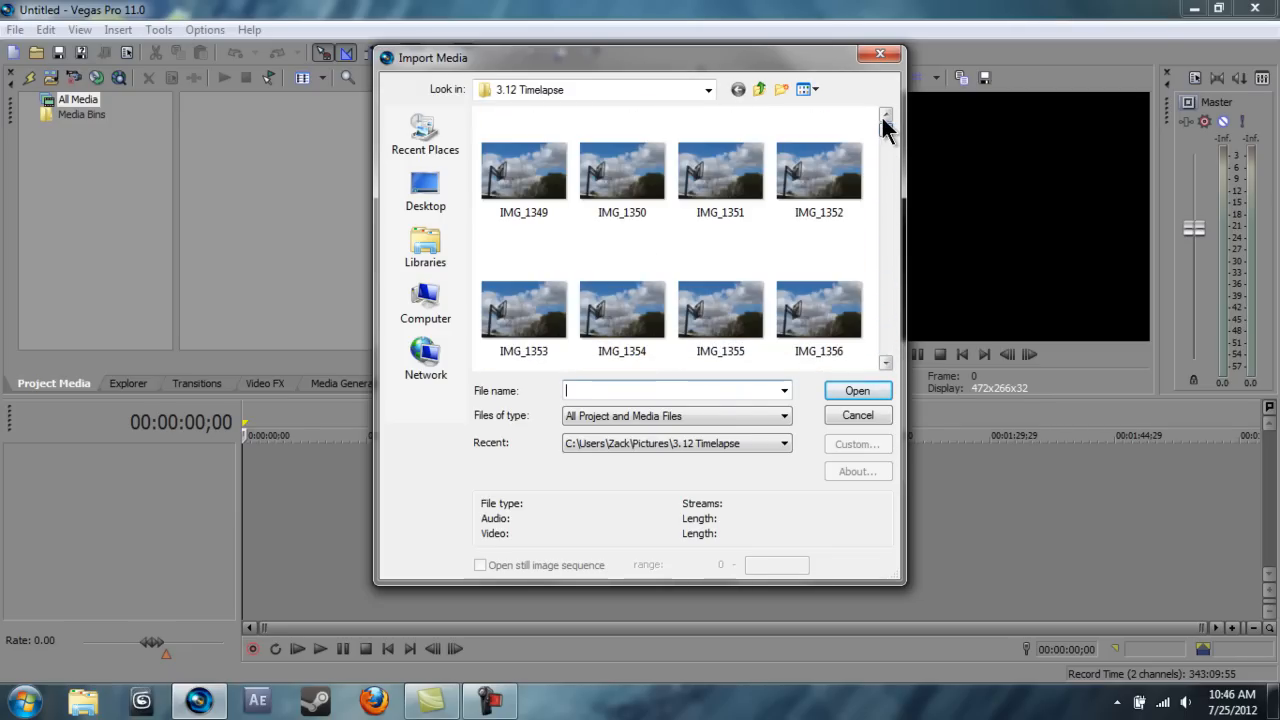
mouse_move(523, 175)
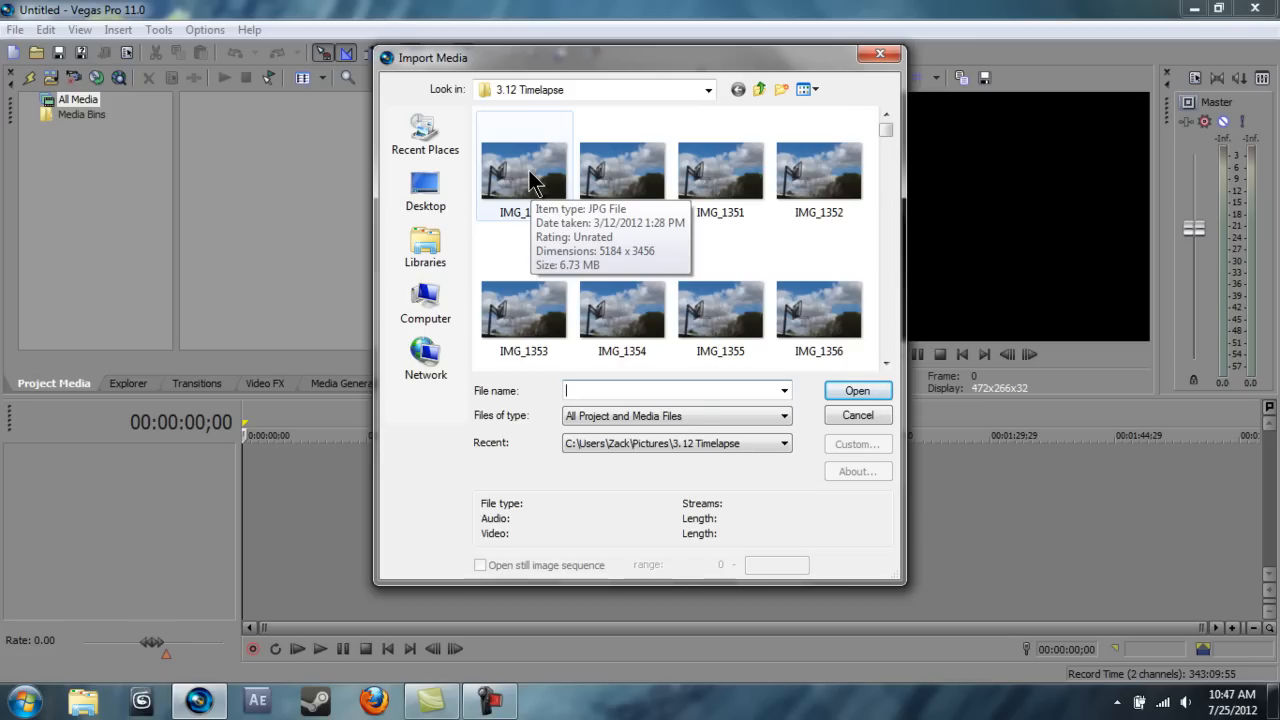
Select IMG_1349 and enable 'Open still image sequence' for frames 1349–2528.
left_click(523, 175)
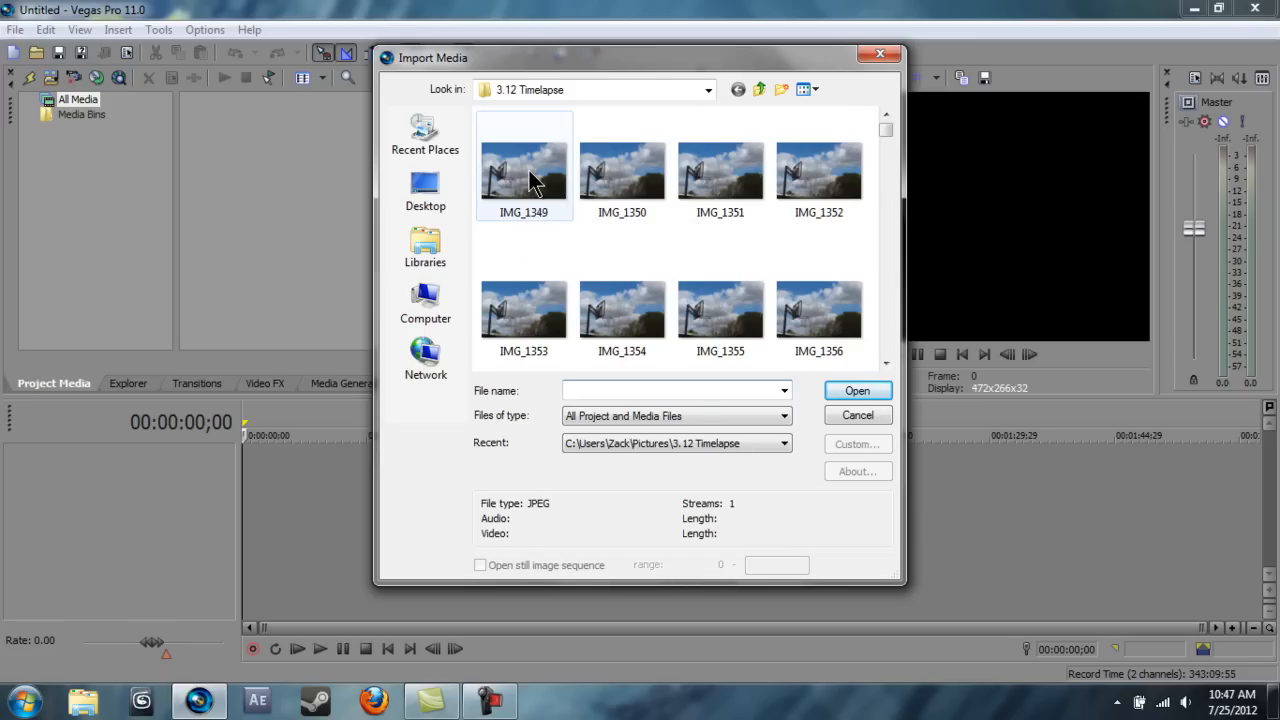
left_click(523, 170)
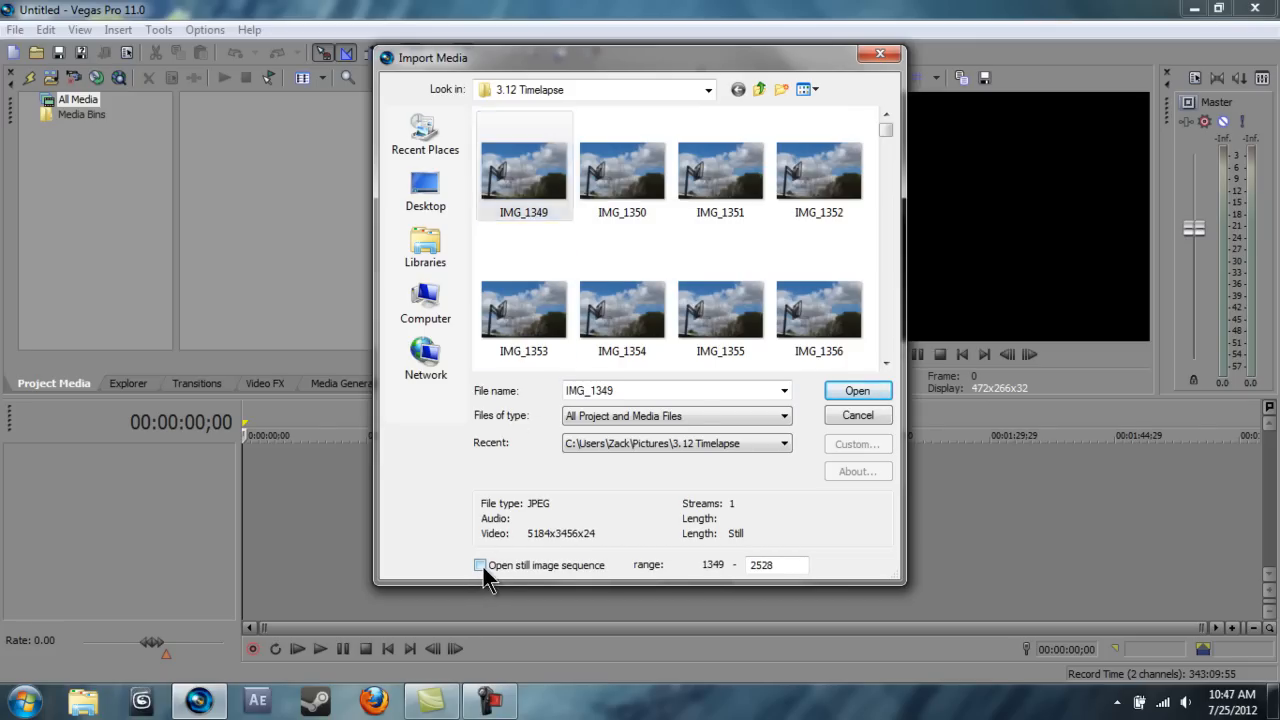
left_click(480, 565)
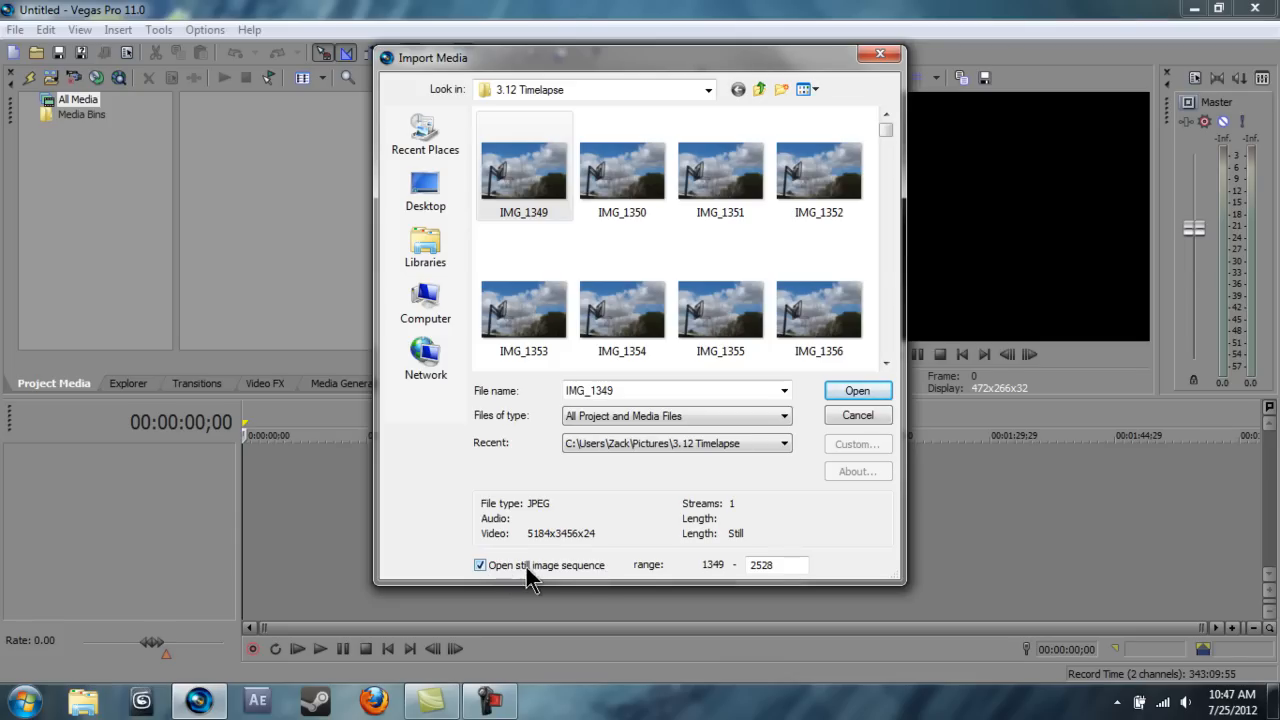
mouse_move(725, 578)
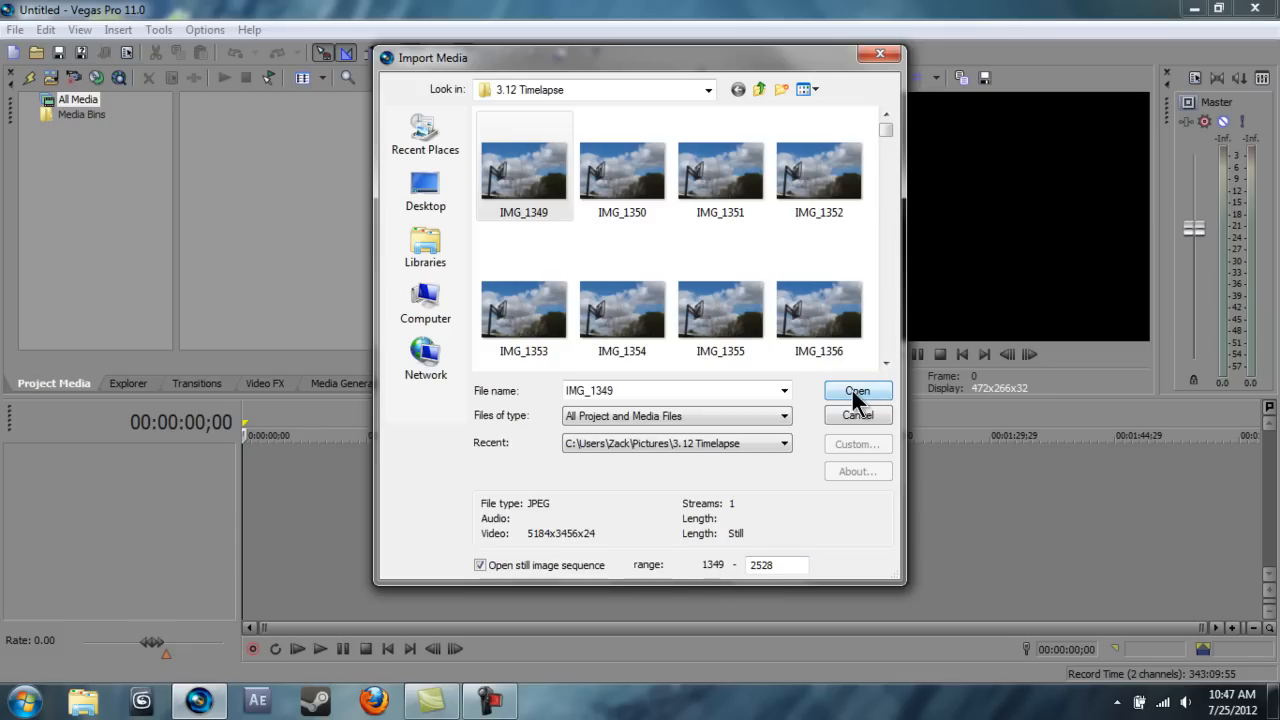
Import the IMG_1349–IMG_2528 sequence, bringing up its 29.970 fps media properties.
left_click(856, 391)
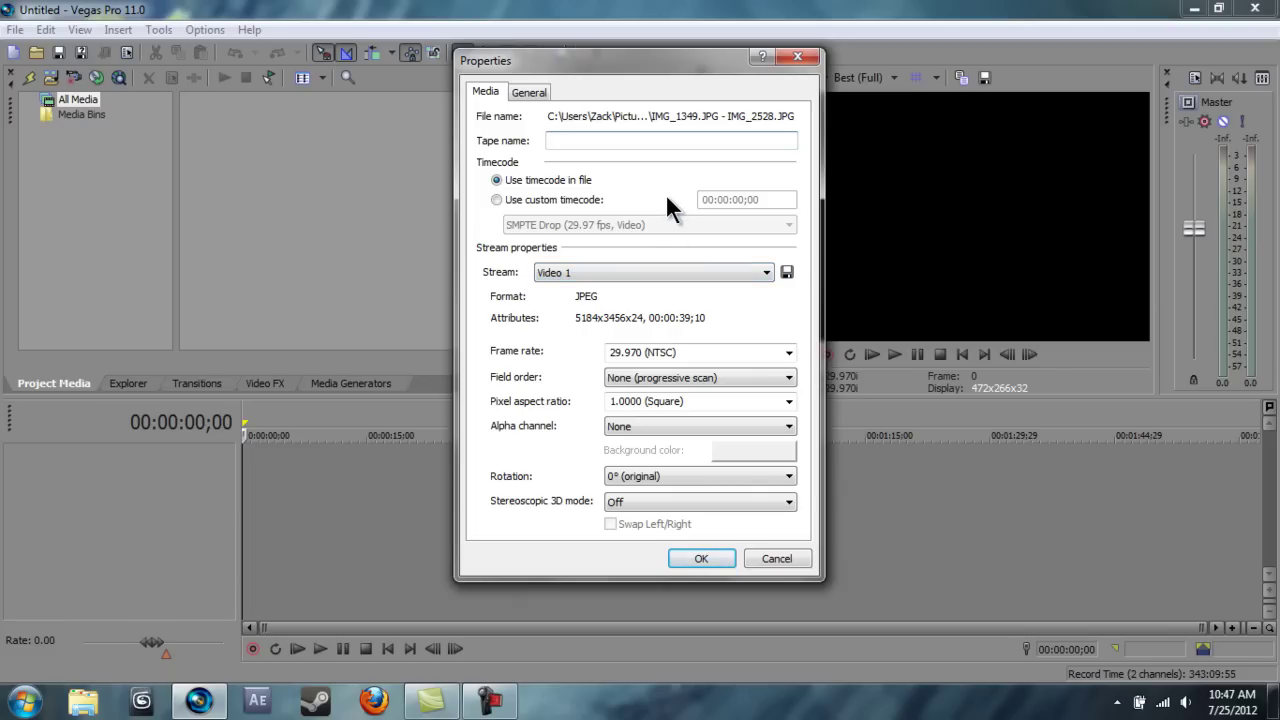
mouse_move(645, 237)
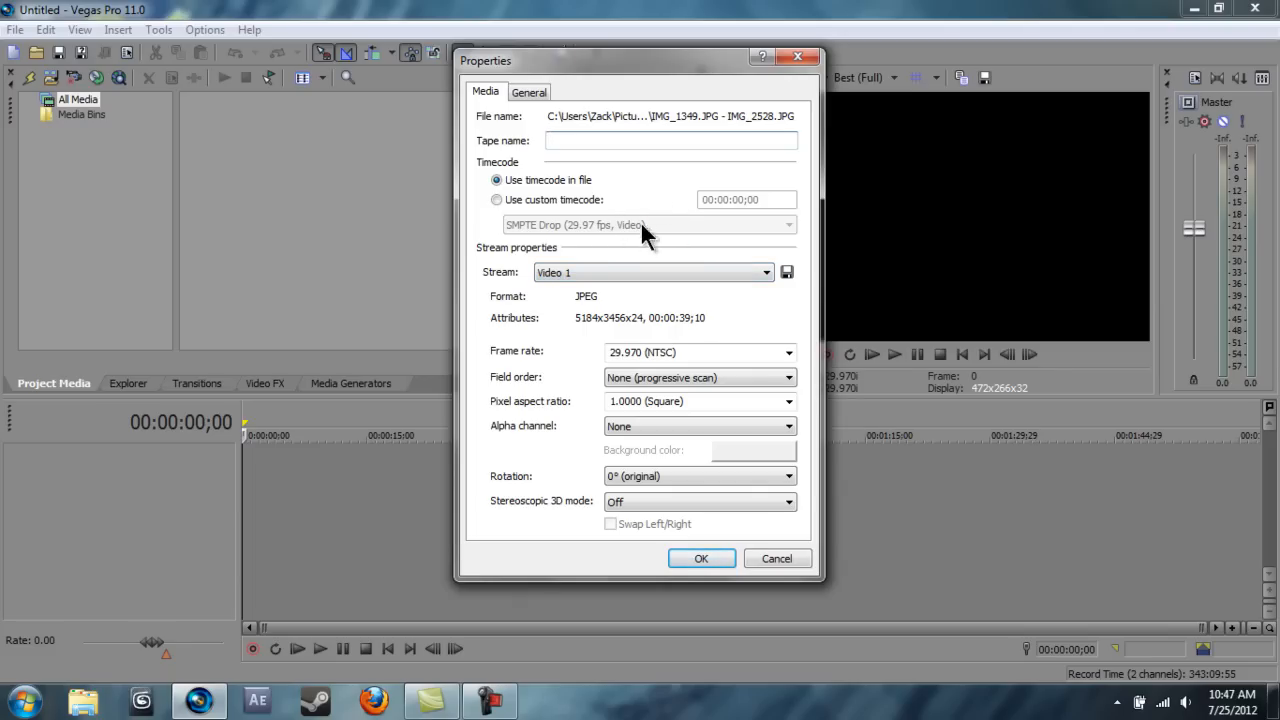
mouse_move(638, 207)
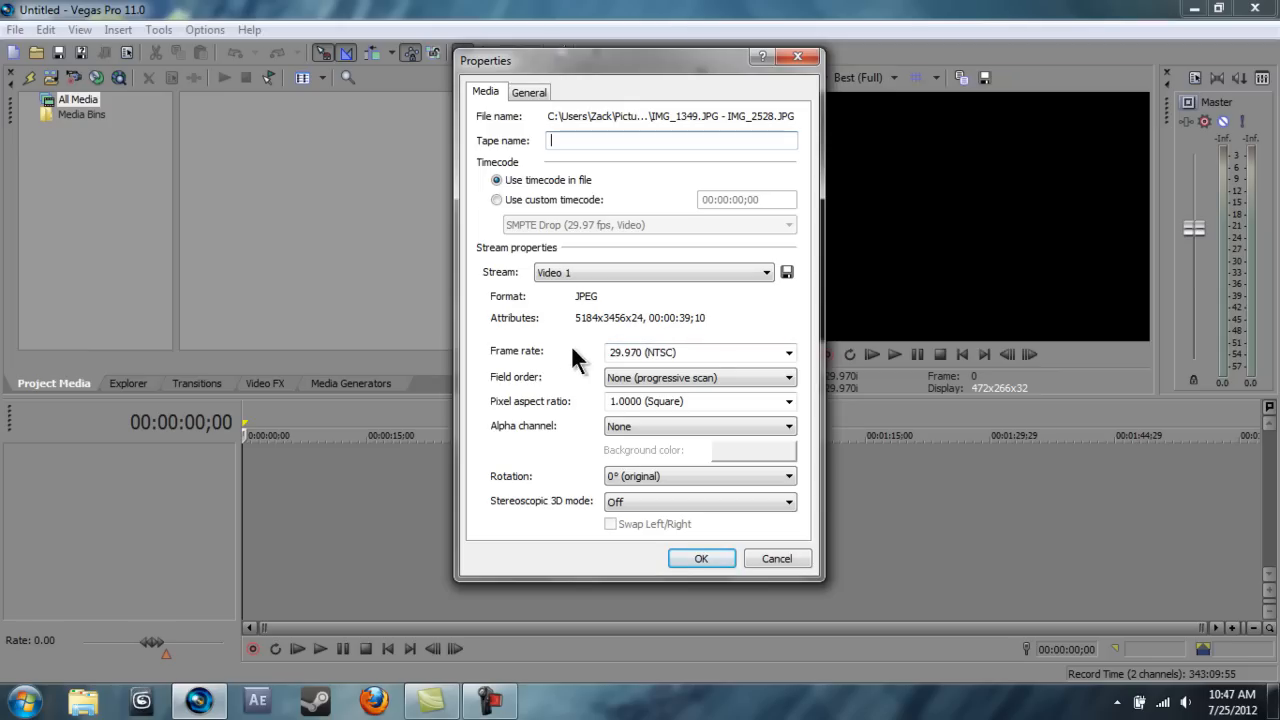
Change the sequence frame rate from 29.970 to 24.000 (Film).
left_click(789, 352)
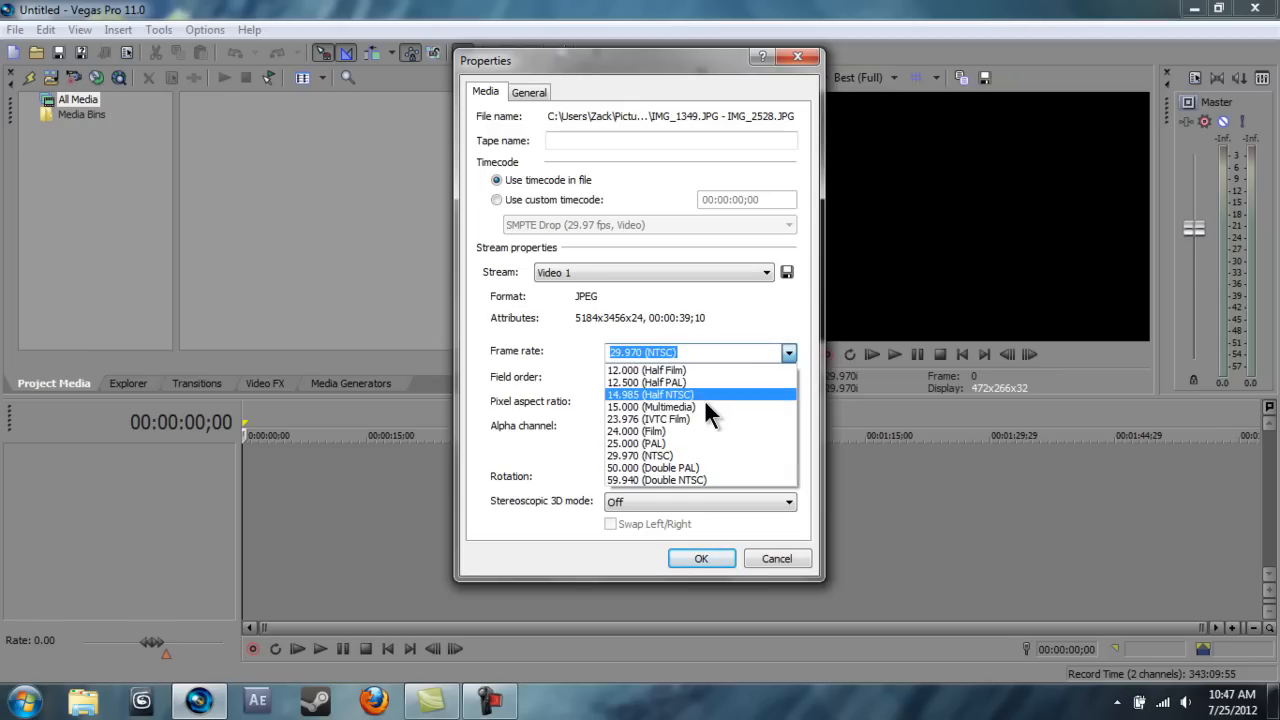
mouse_move(678, 376)
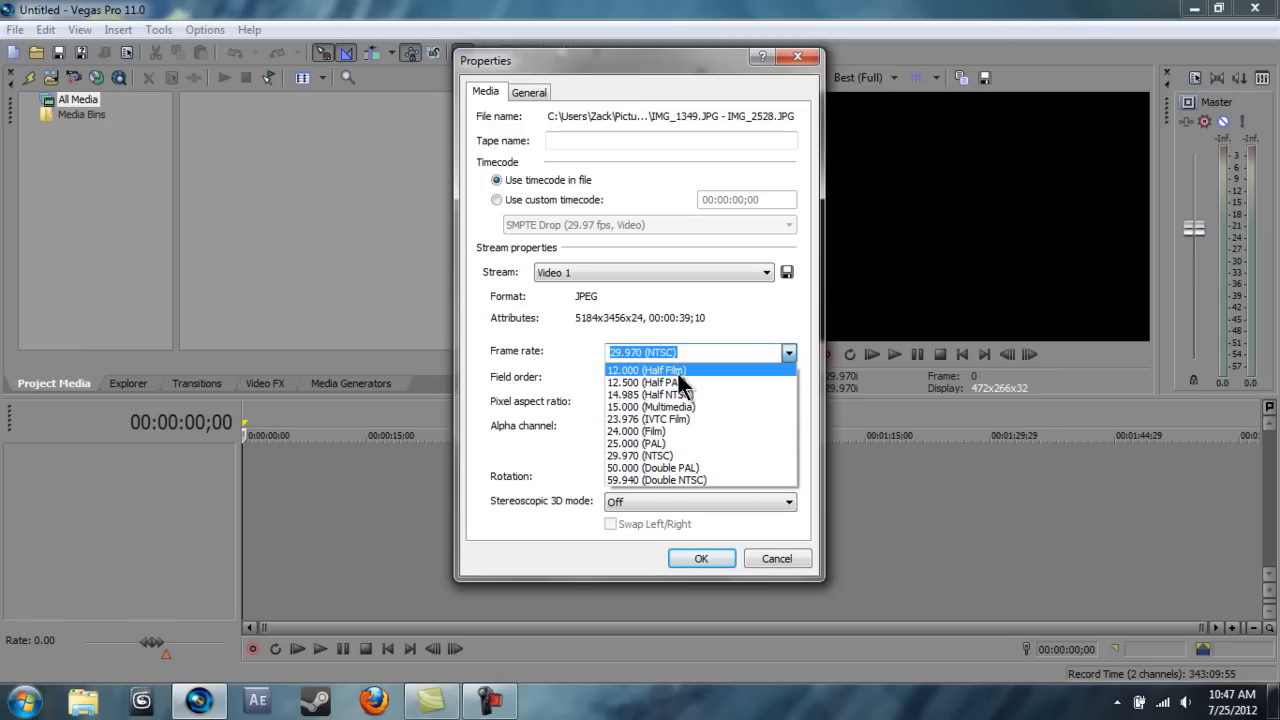
mouse_move(685, 418)
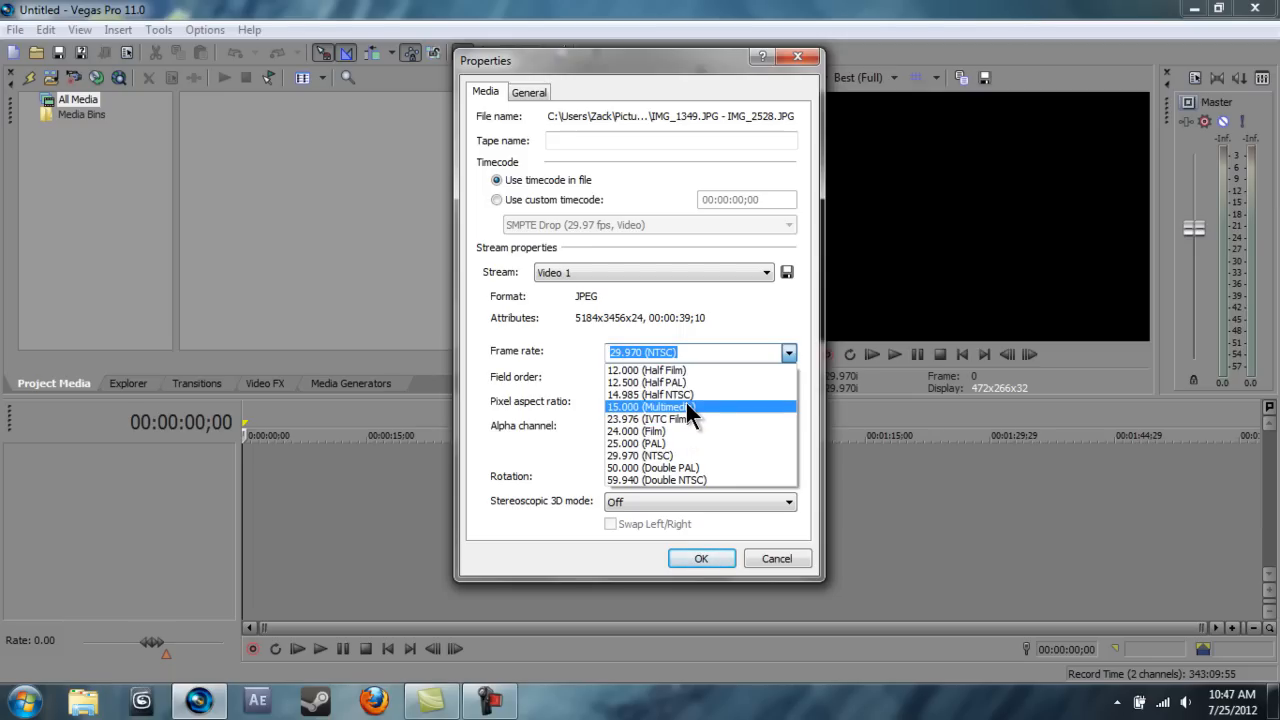
mouse_move(670, 419)
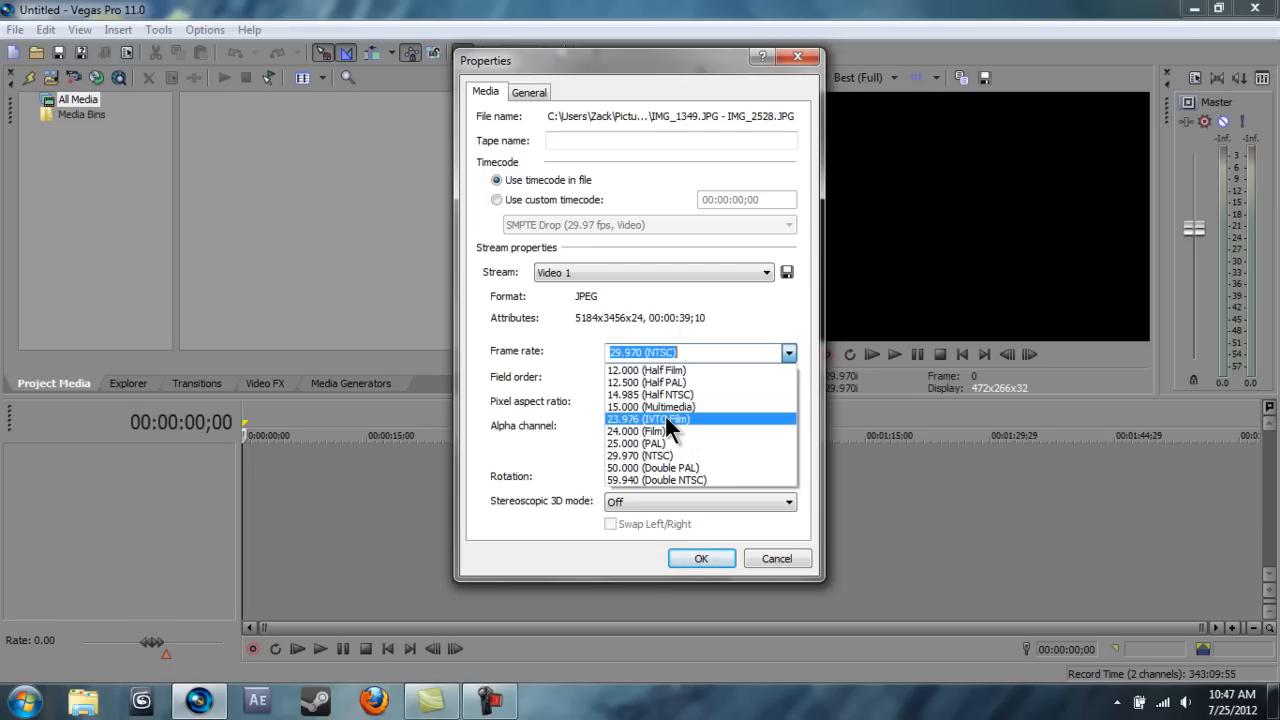
mouse_move(650, 406)
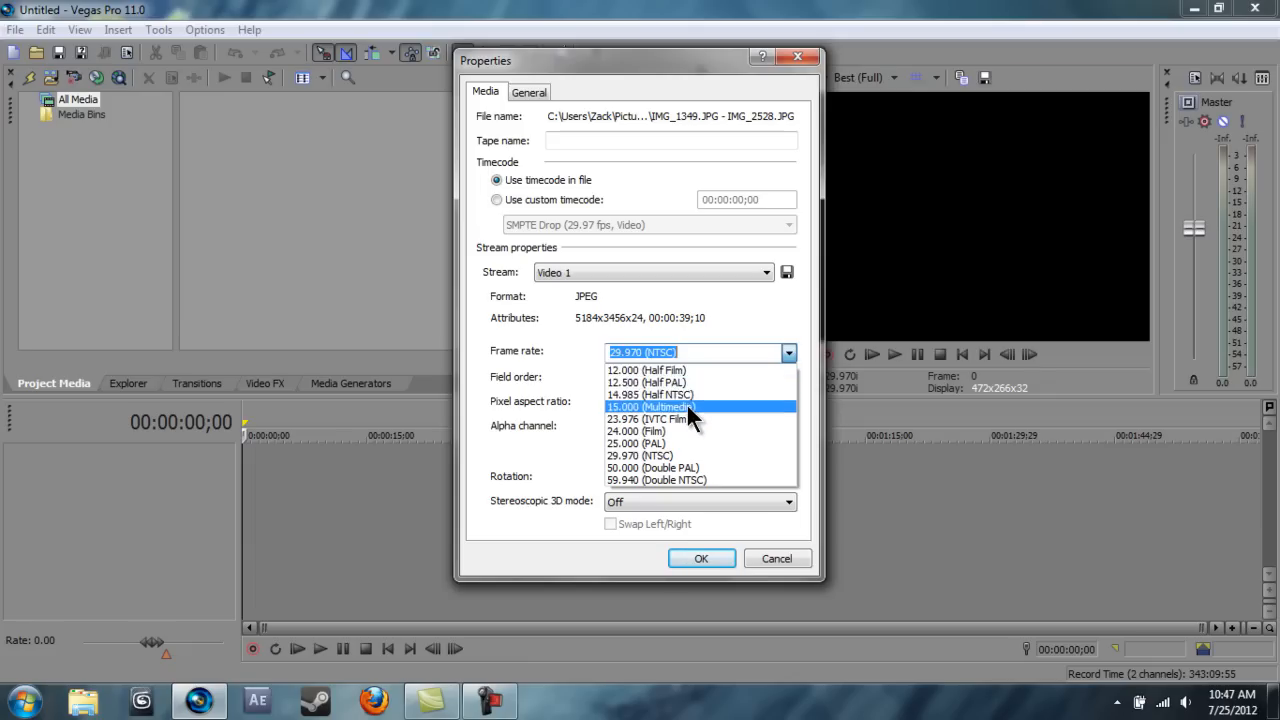
mouse_move(690, 419)
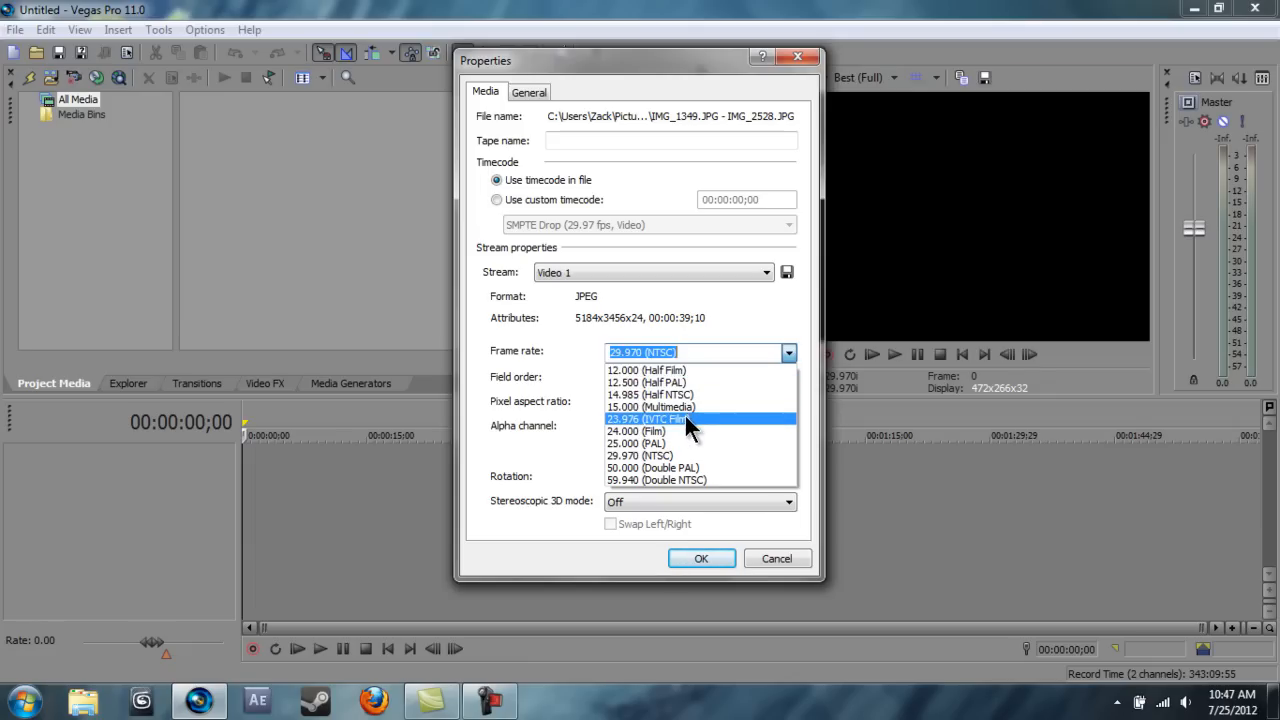
mouse_move(688, 443)
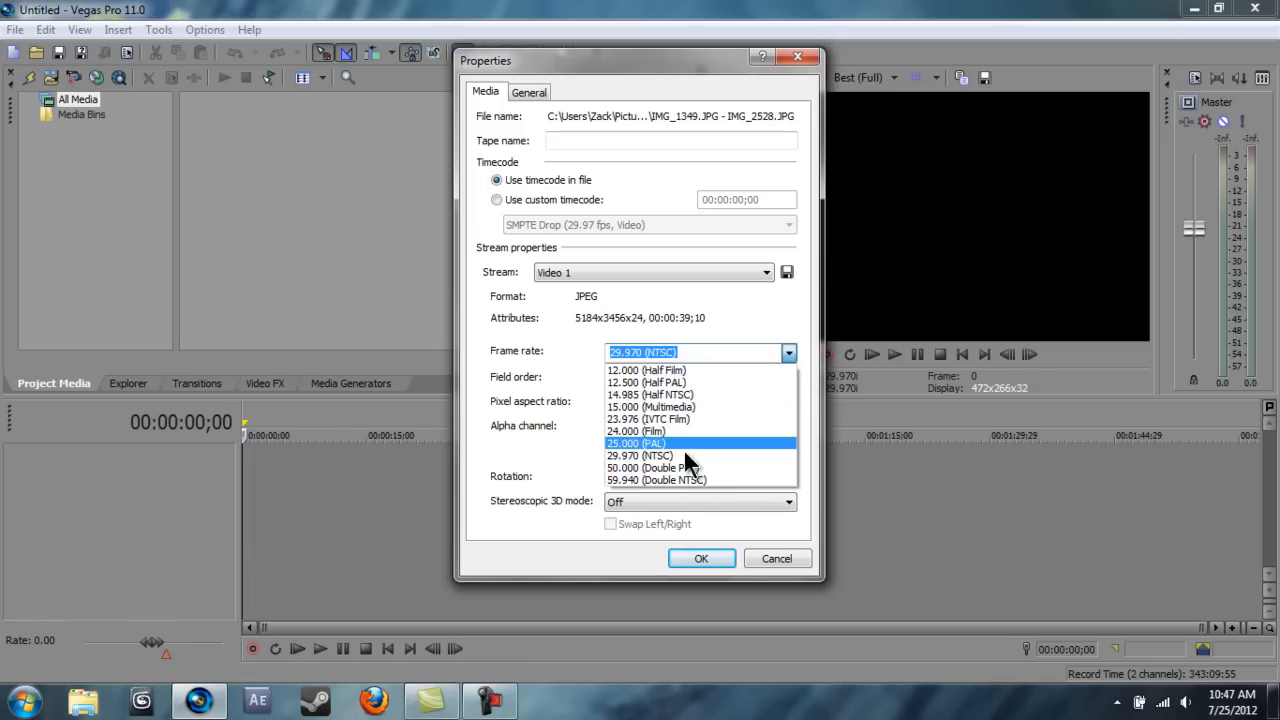
mouse_move(670, 418)
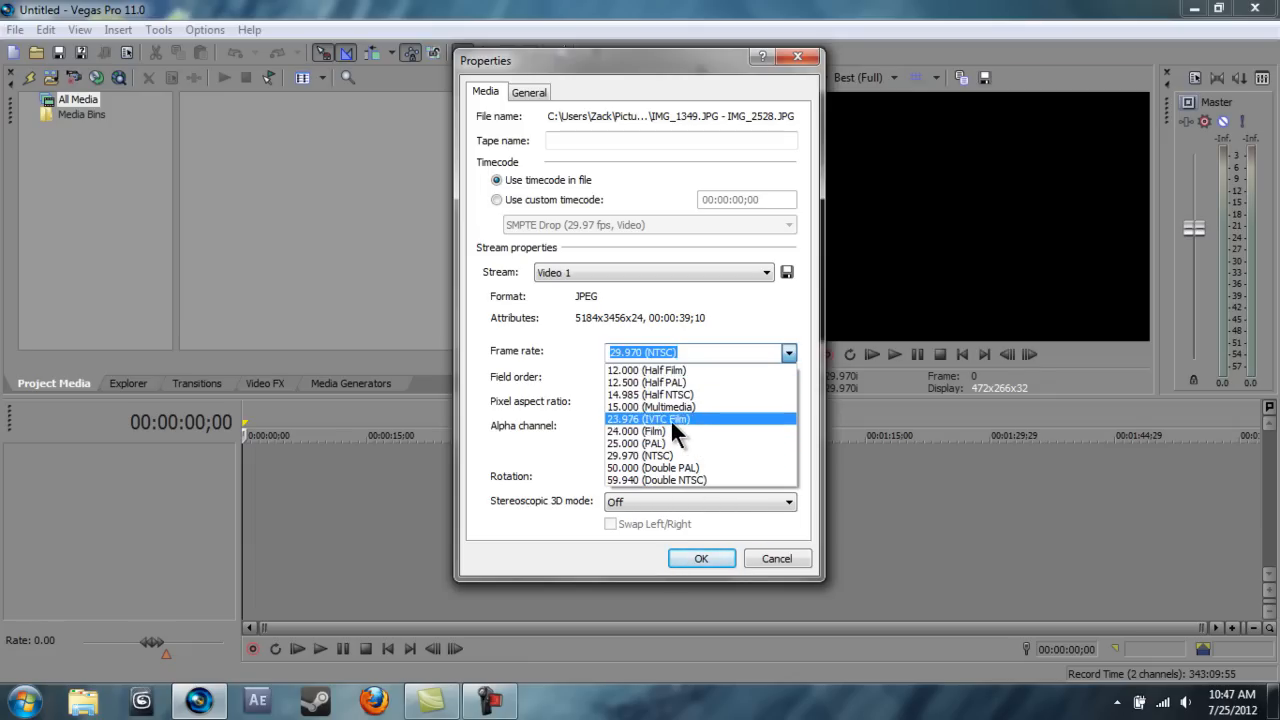
mouse_move(628, 425)
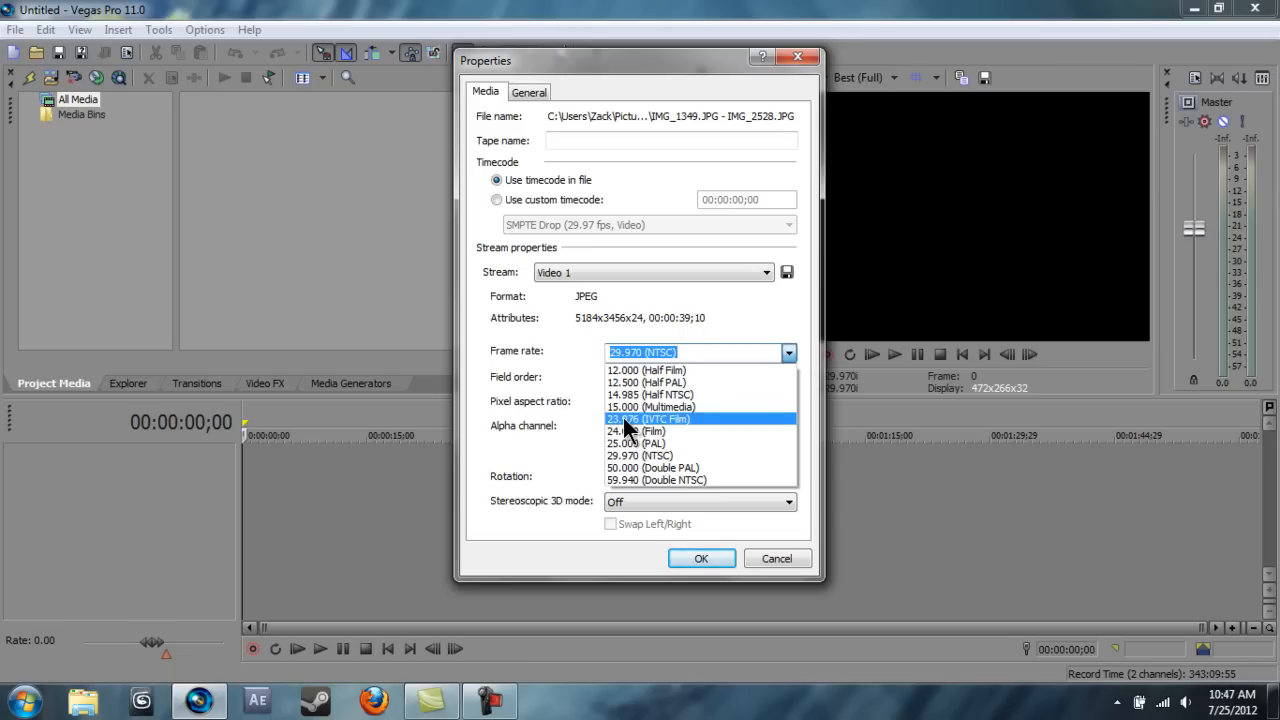
mouse_move(660, 468)
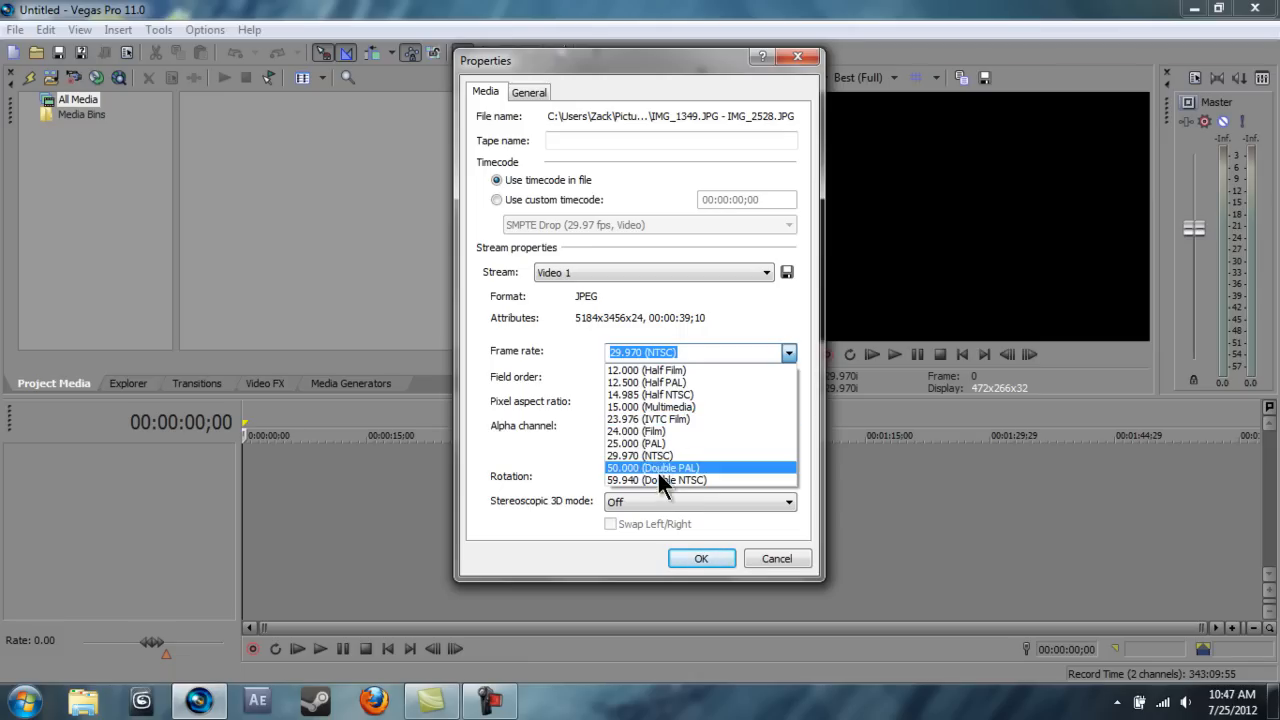
mouse_move(660, 472)
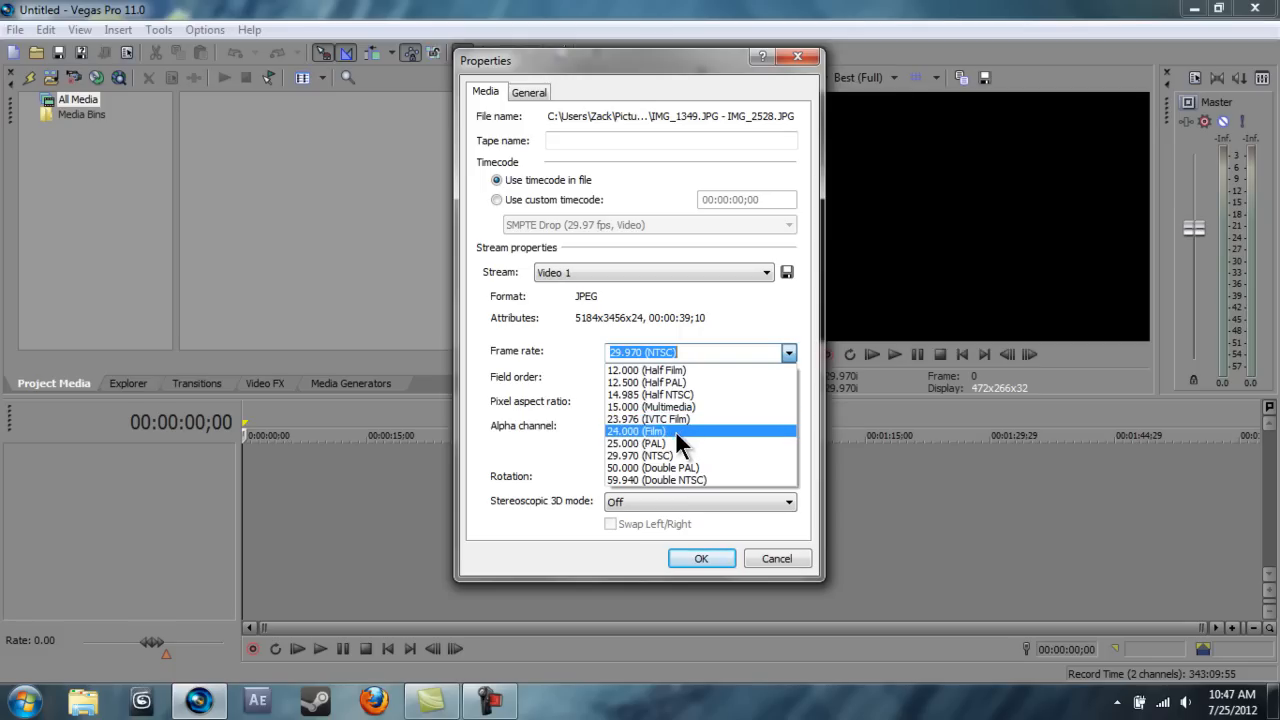
mouse_move(672, 447)
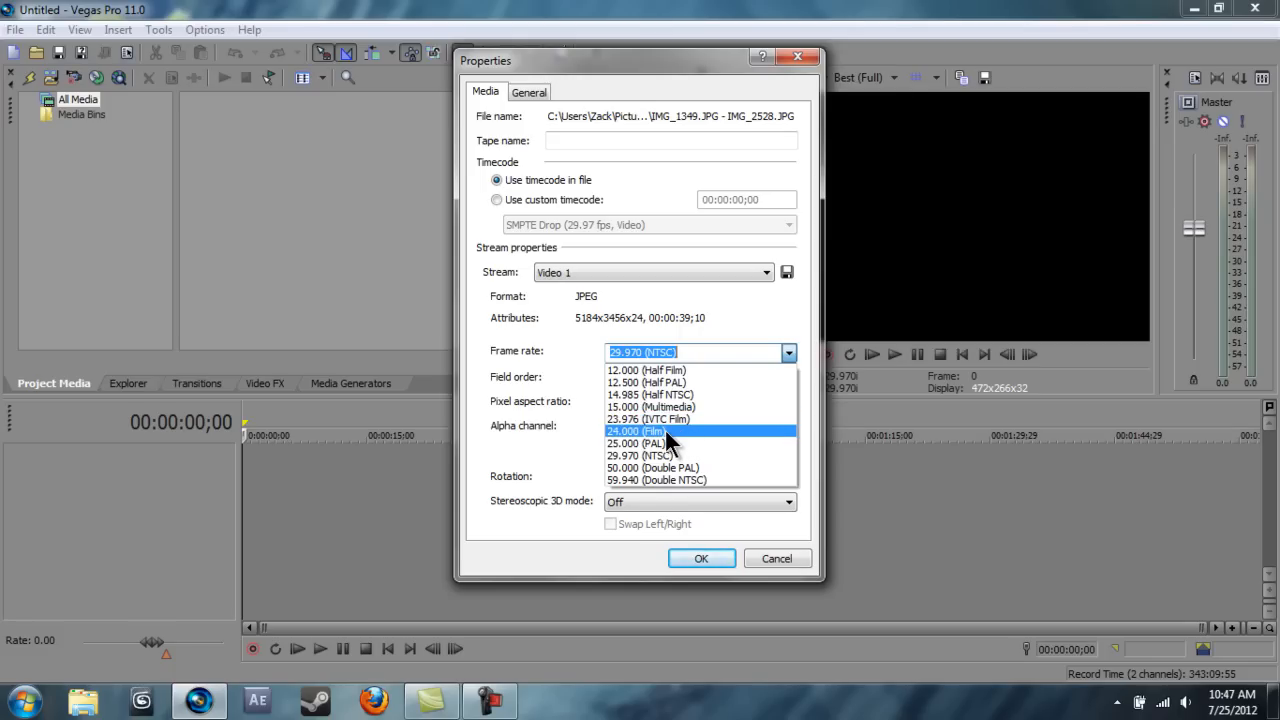
left_click(635, 431)
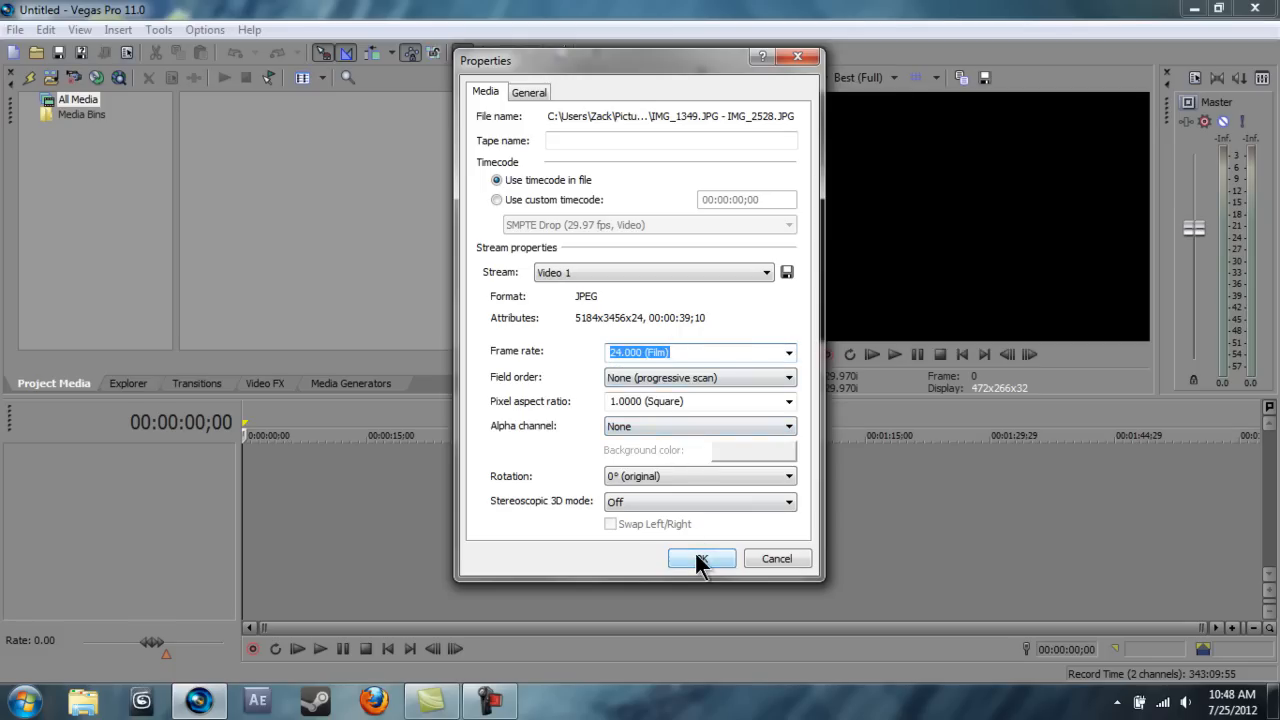
Confirm 24 fps, then re-set the timeline clip to 50.000 (Double PAL).
left_click(701, 558)
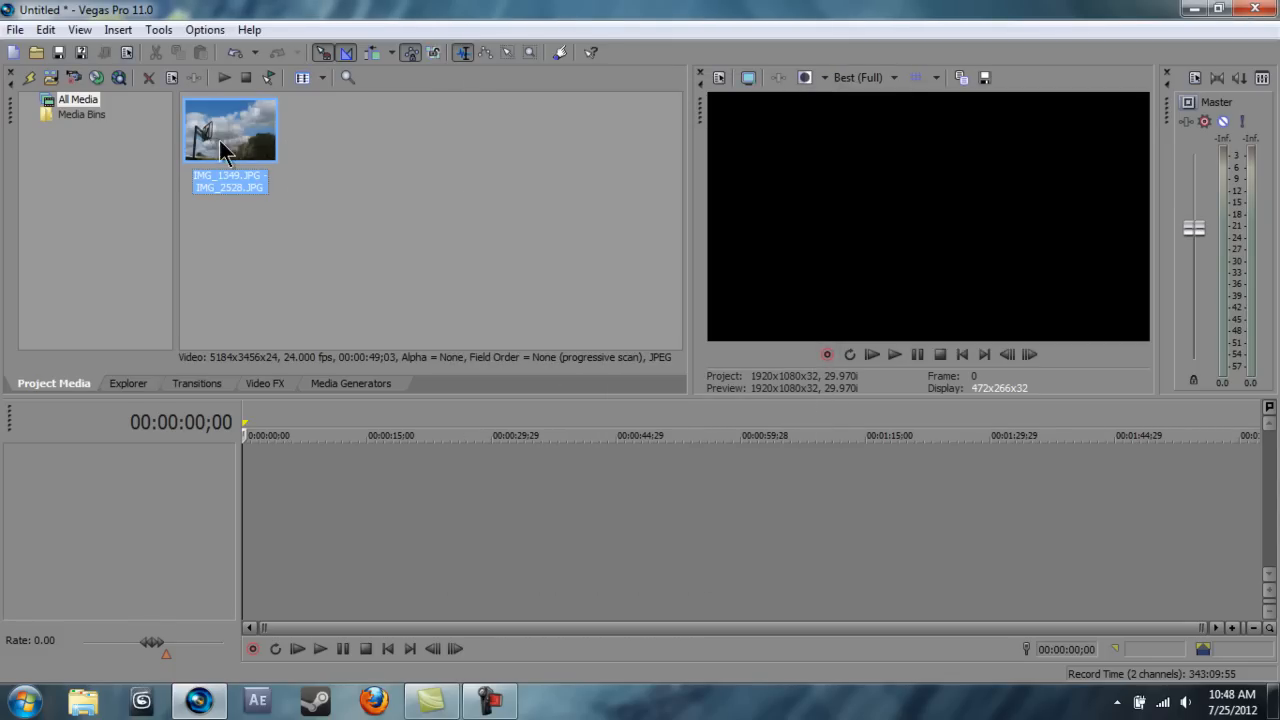
mouse_move(228, 140)
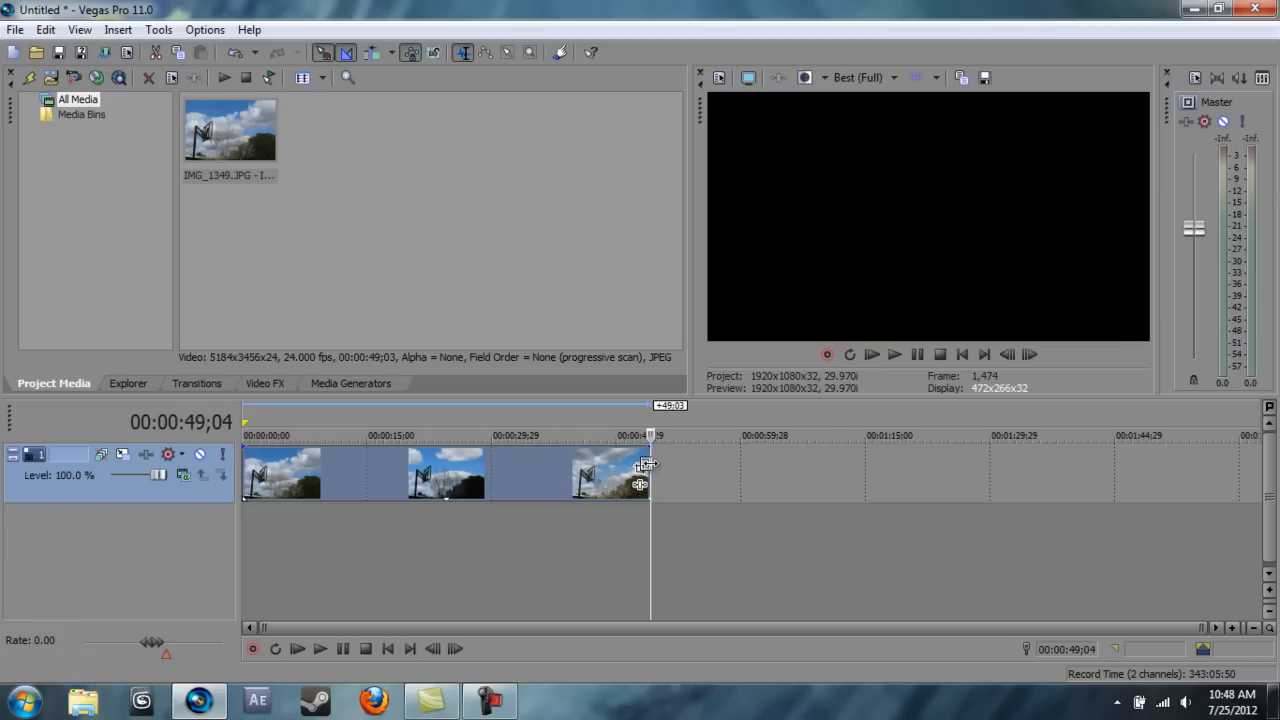
mouse_move(399, 233)
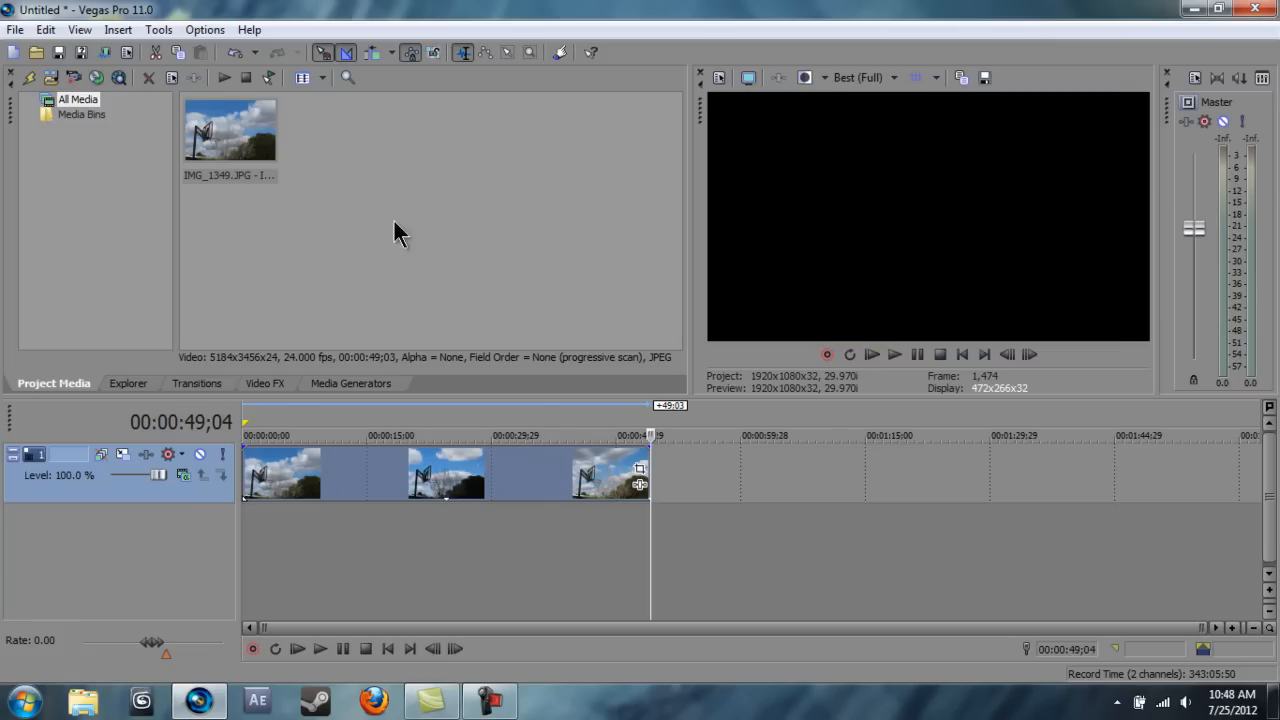
right_click(230, 130)
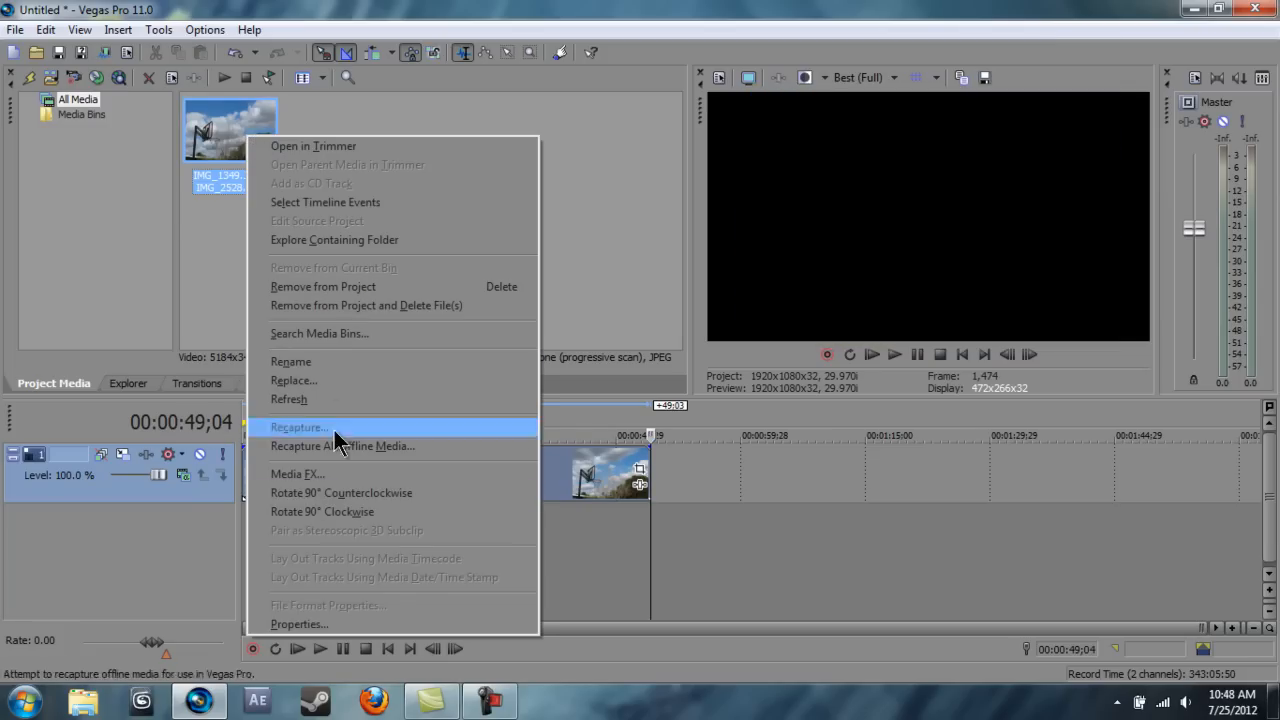
left_click(299, 624)
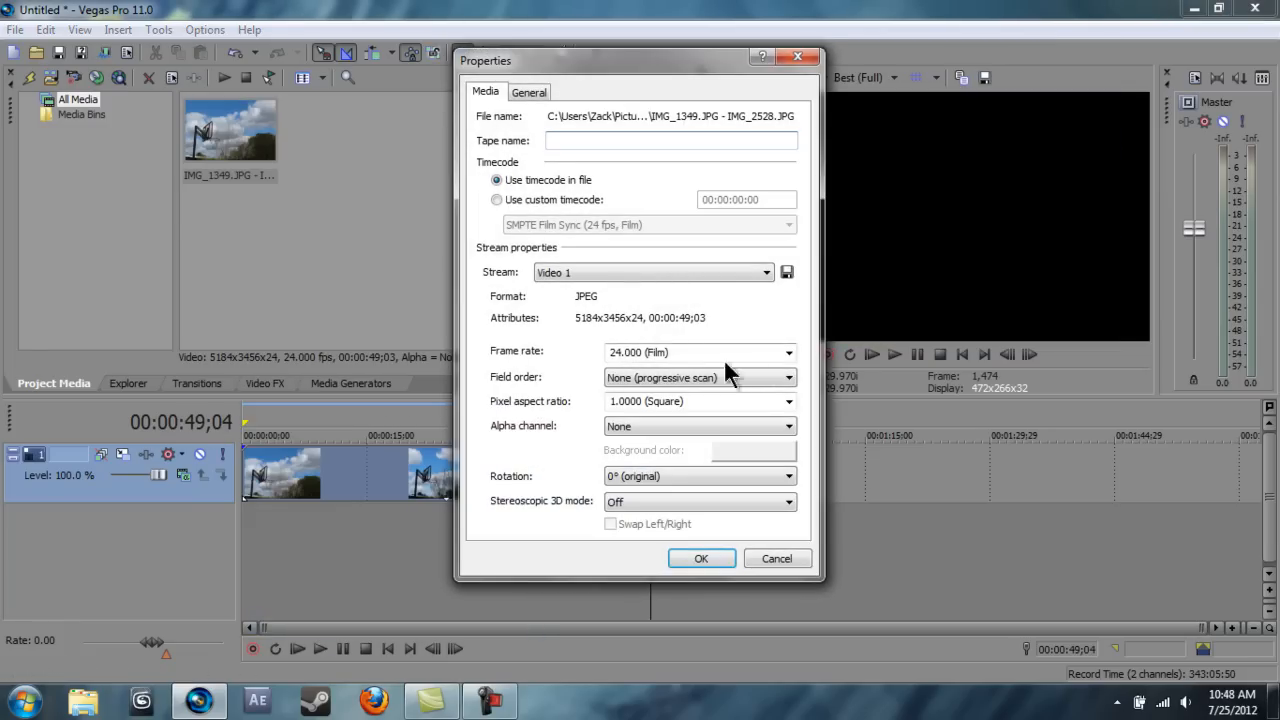
left_click(789, 351)
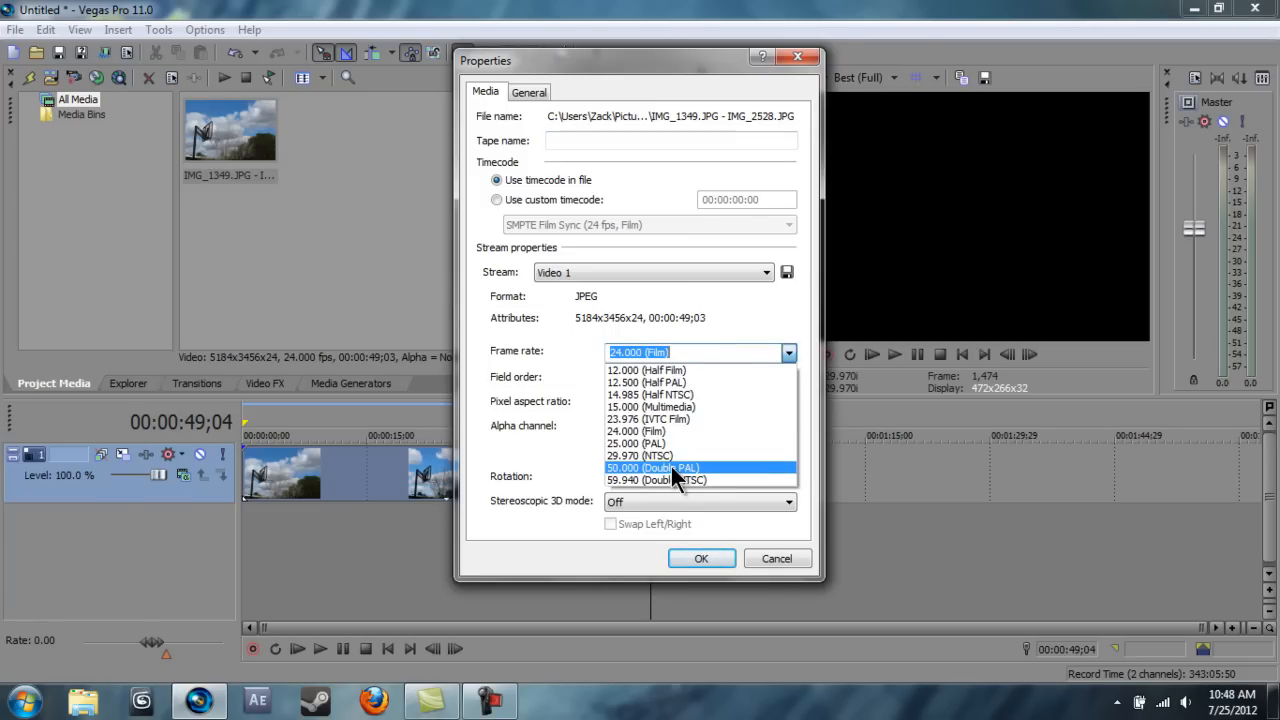
left_click(653, 467)
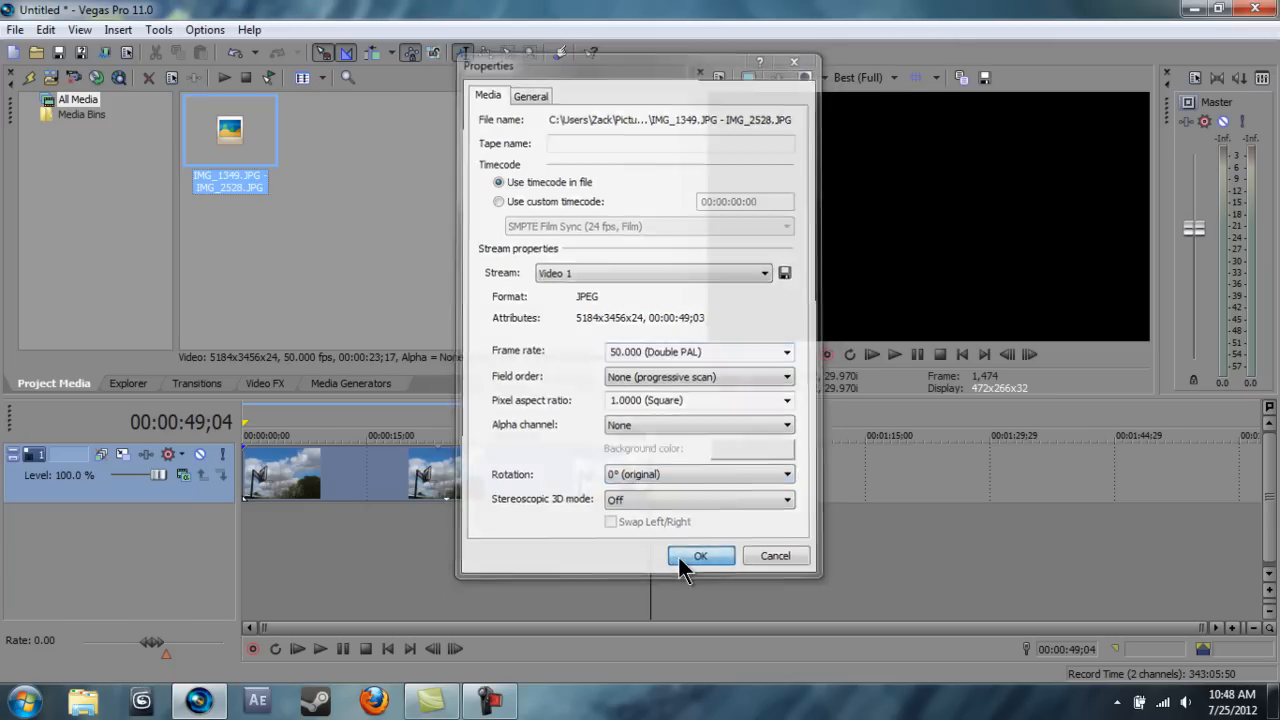
left_click(700, 556)
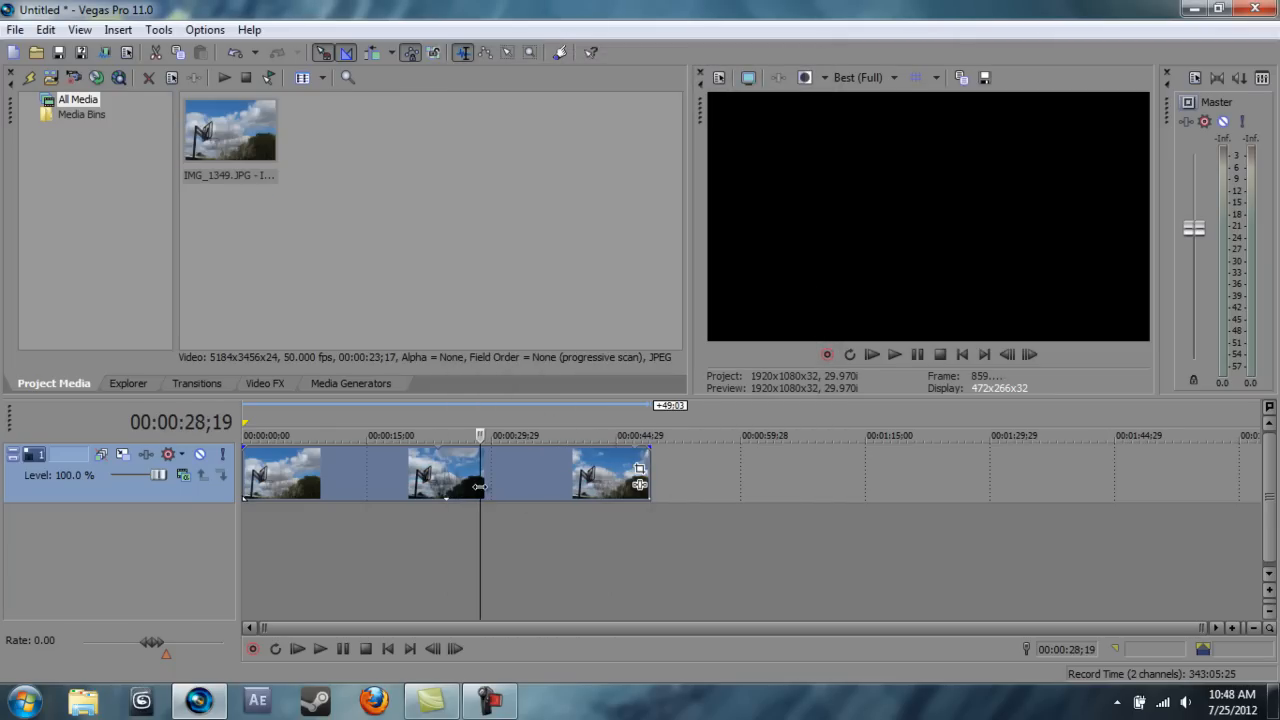
Preview the clip and restore its frame rate to 24.000 (Film), about 49 seconds.
left_click(557, 435)
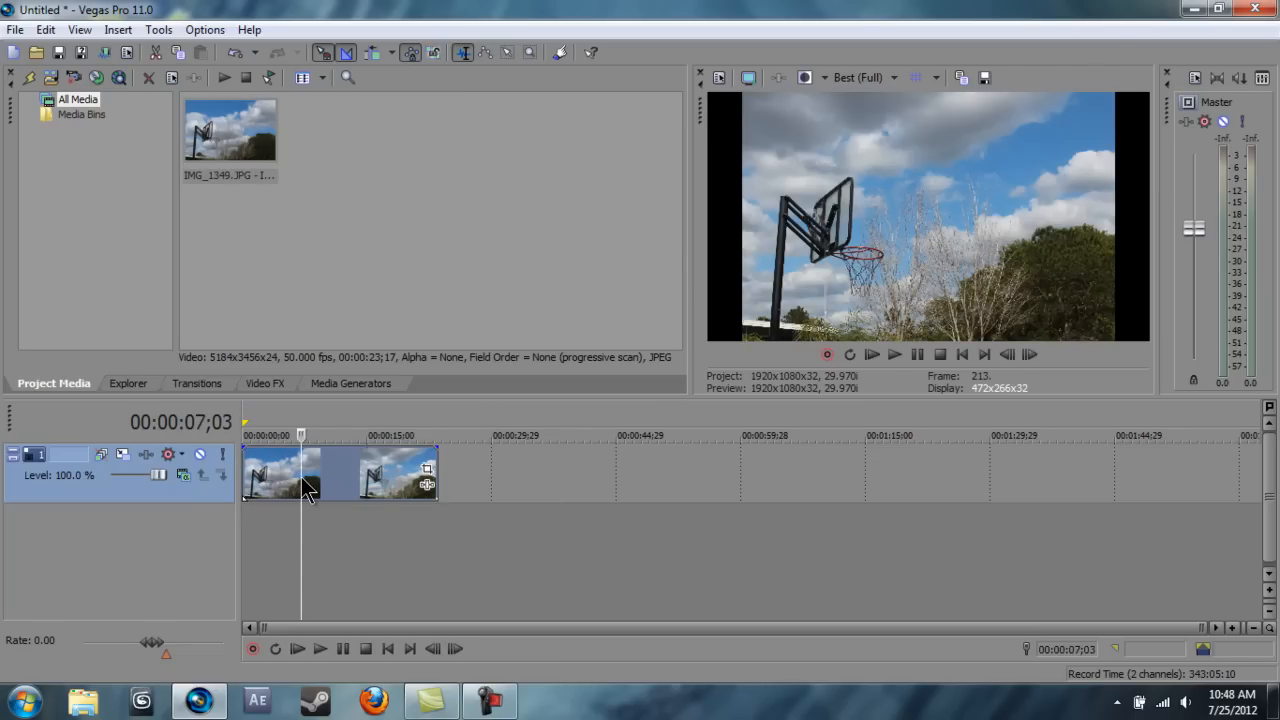
right_click(230, 130)
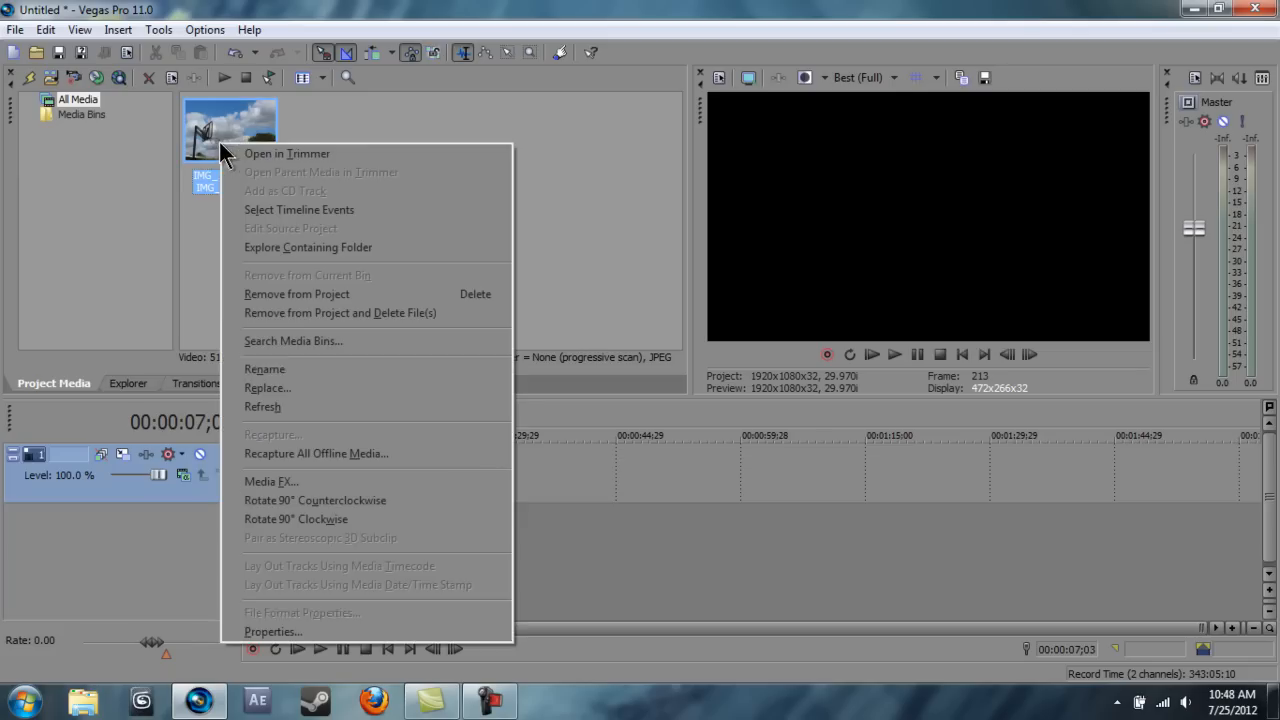
left_click(272, 631)
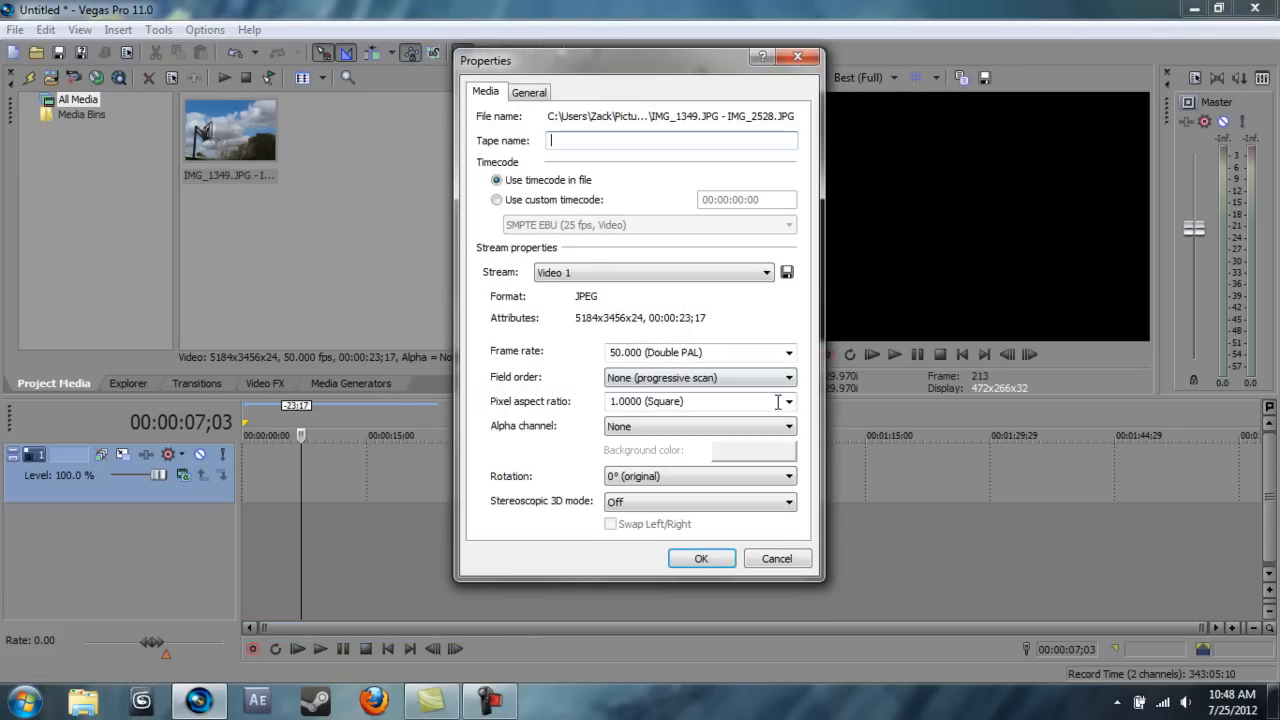
left_click(789, 352)
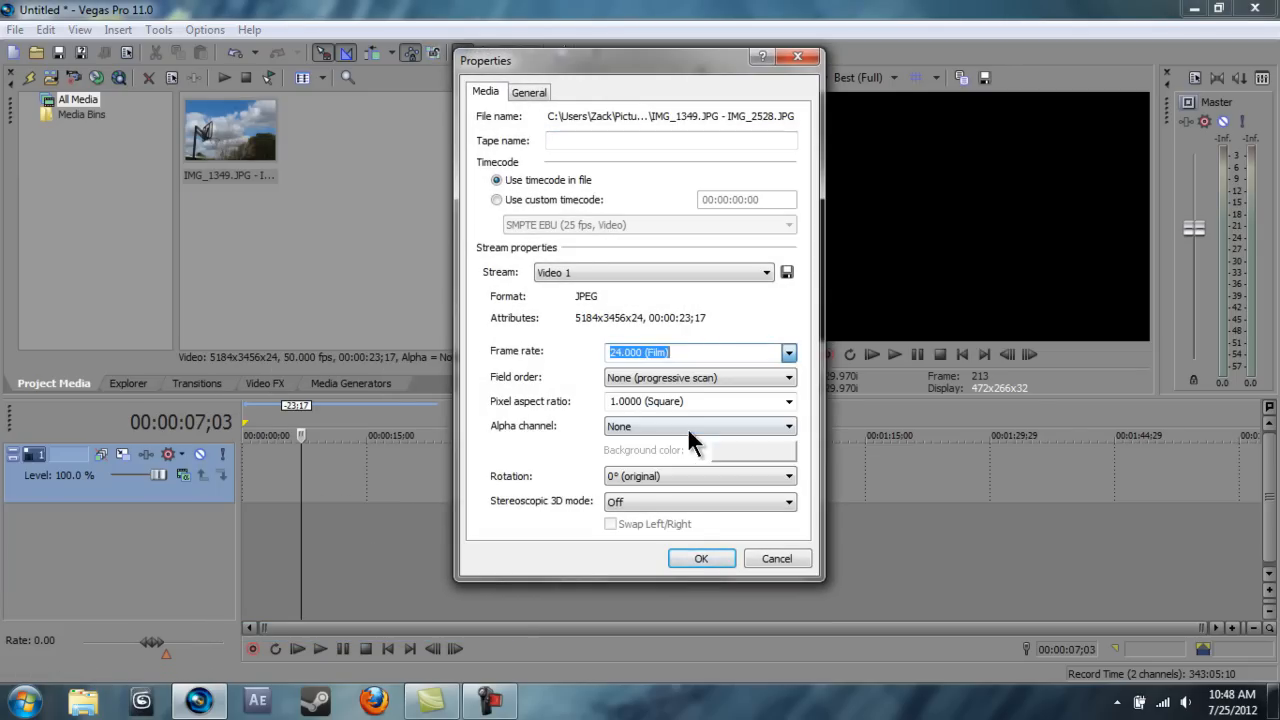
left_click(701, 558)
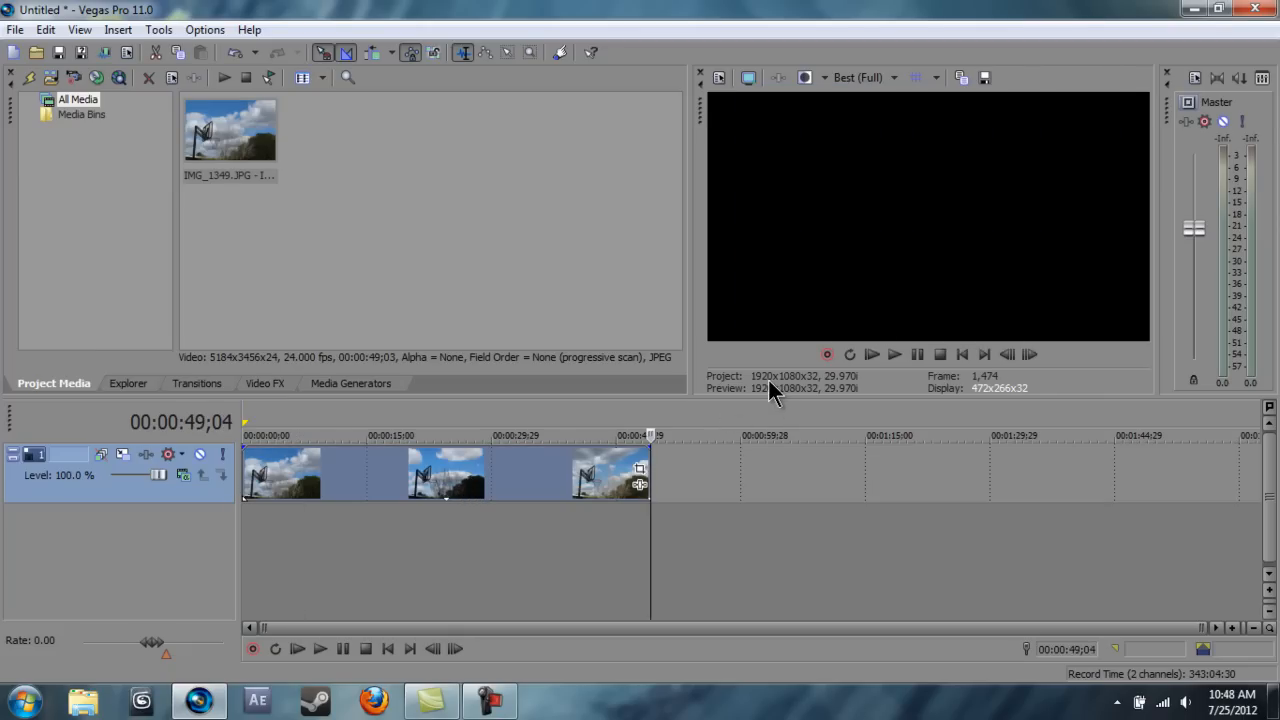
mouse_move(728, 390)
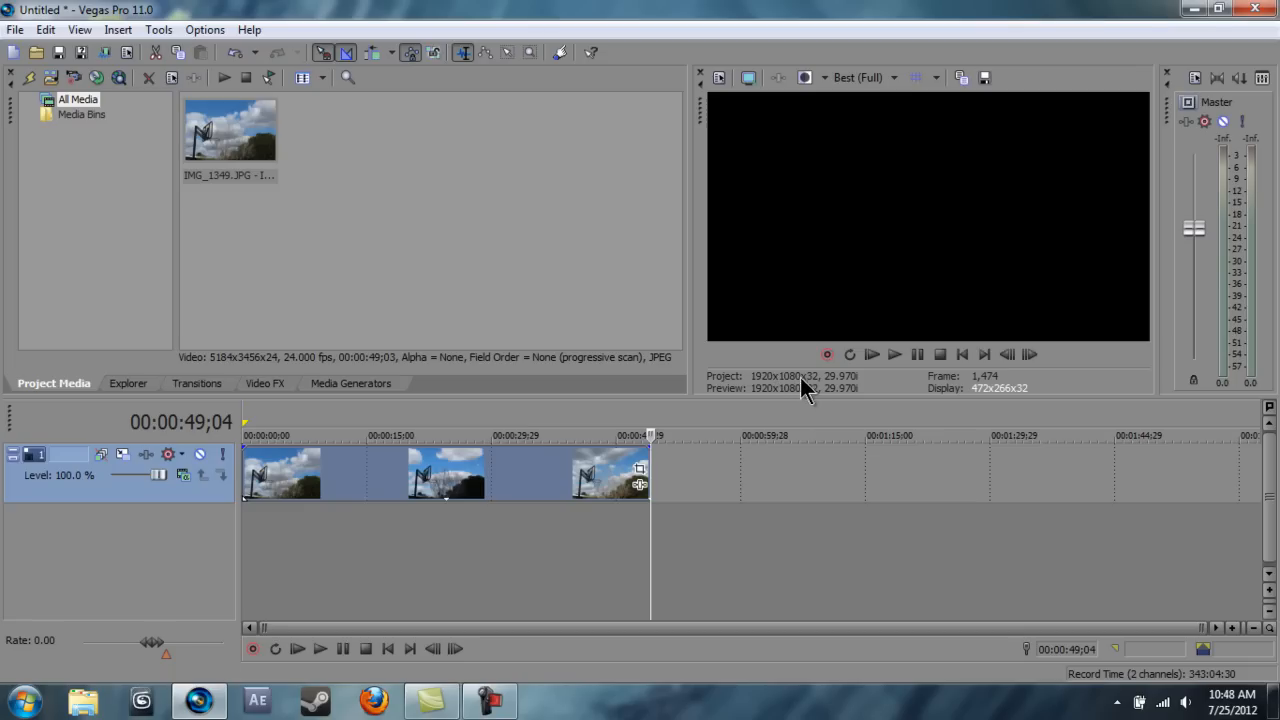
mouse_move(127, 68)
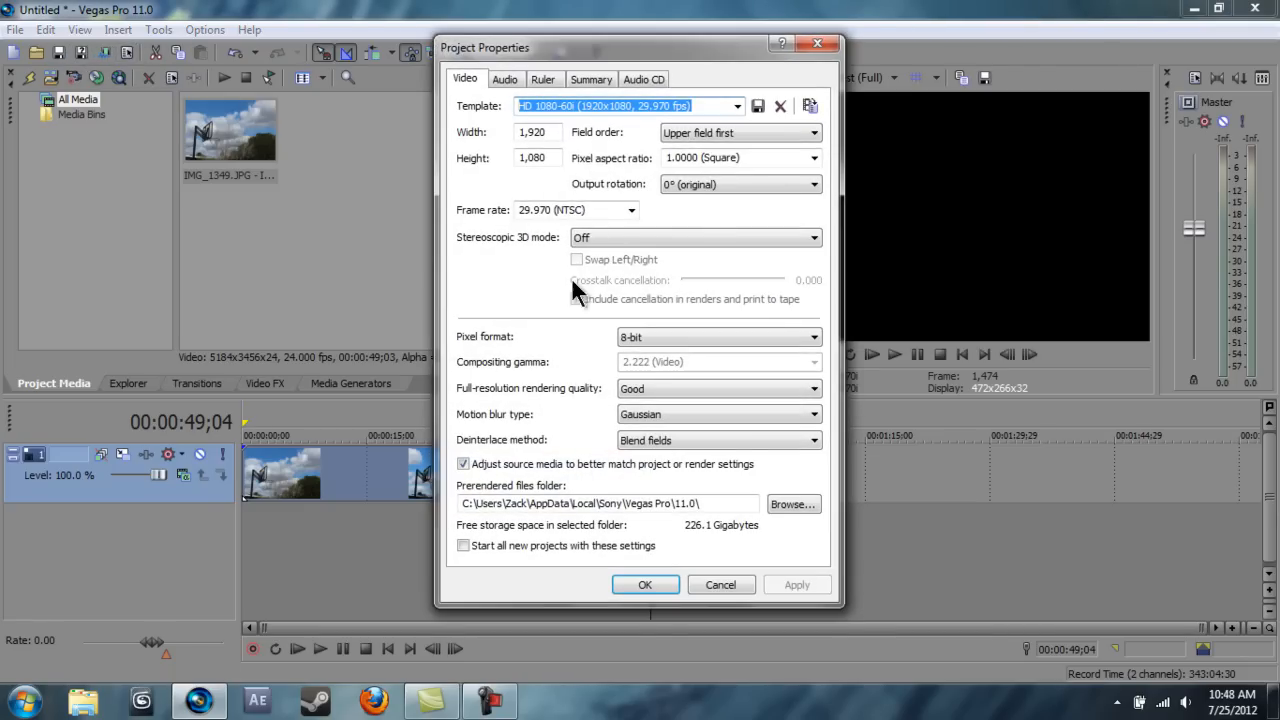
Change the 1920x1080 project frame rate to 24.000 (Film) and apply.
left_click(631, 210)
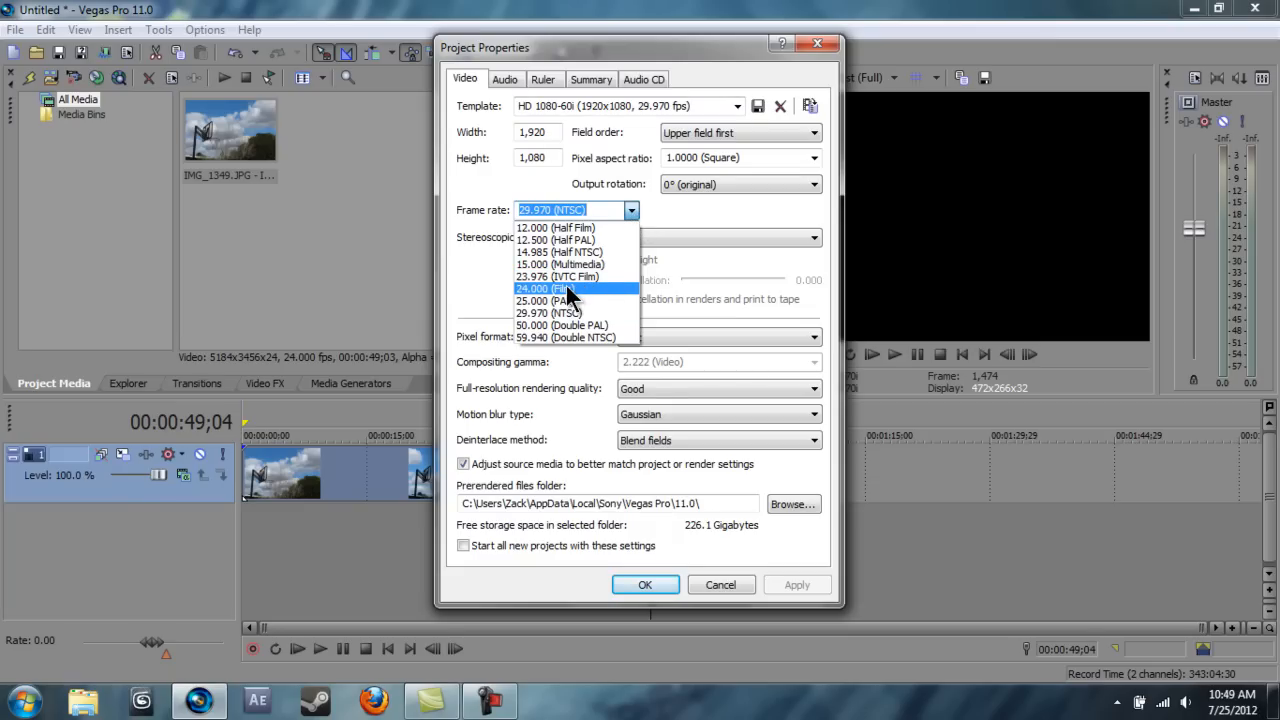
left_click(546, 289)
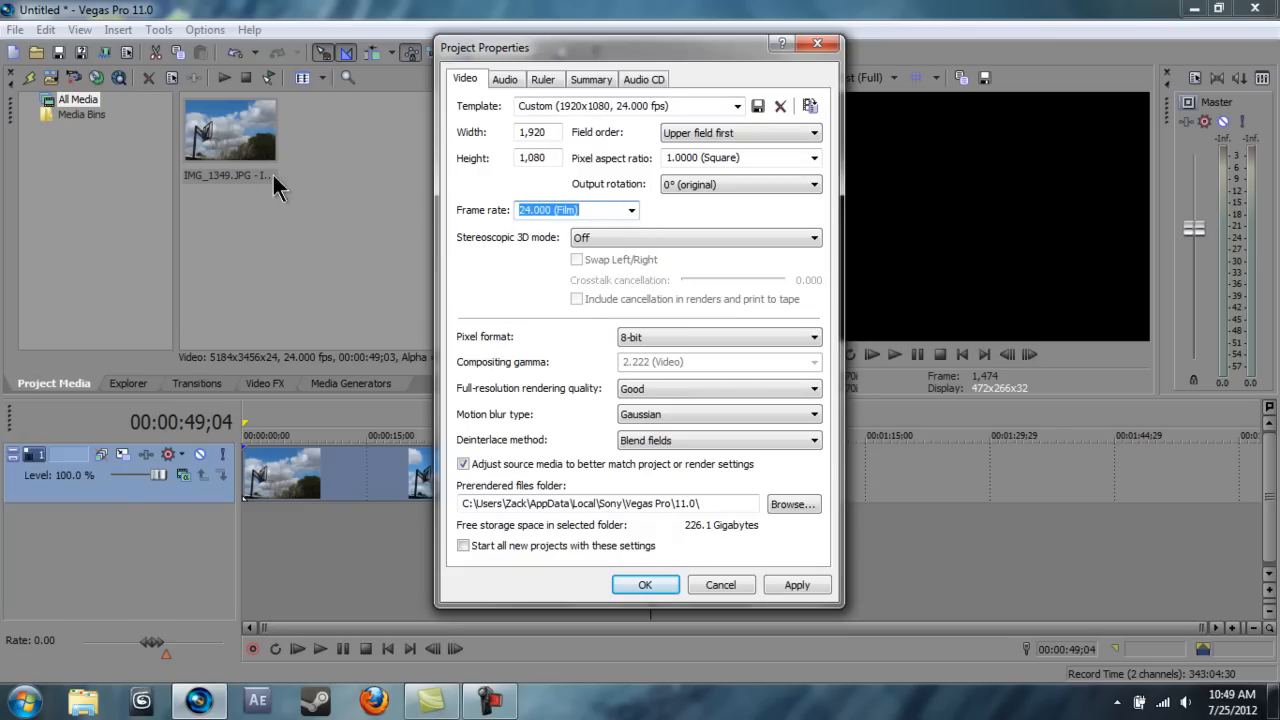
mouse_move(770, 588)
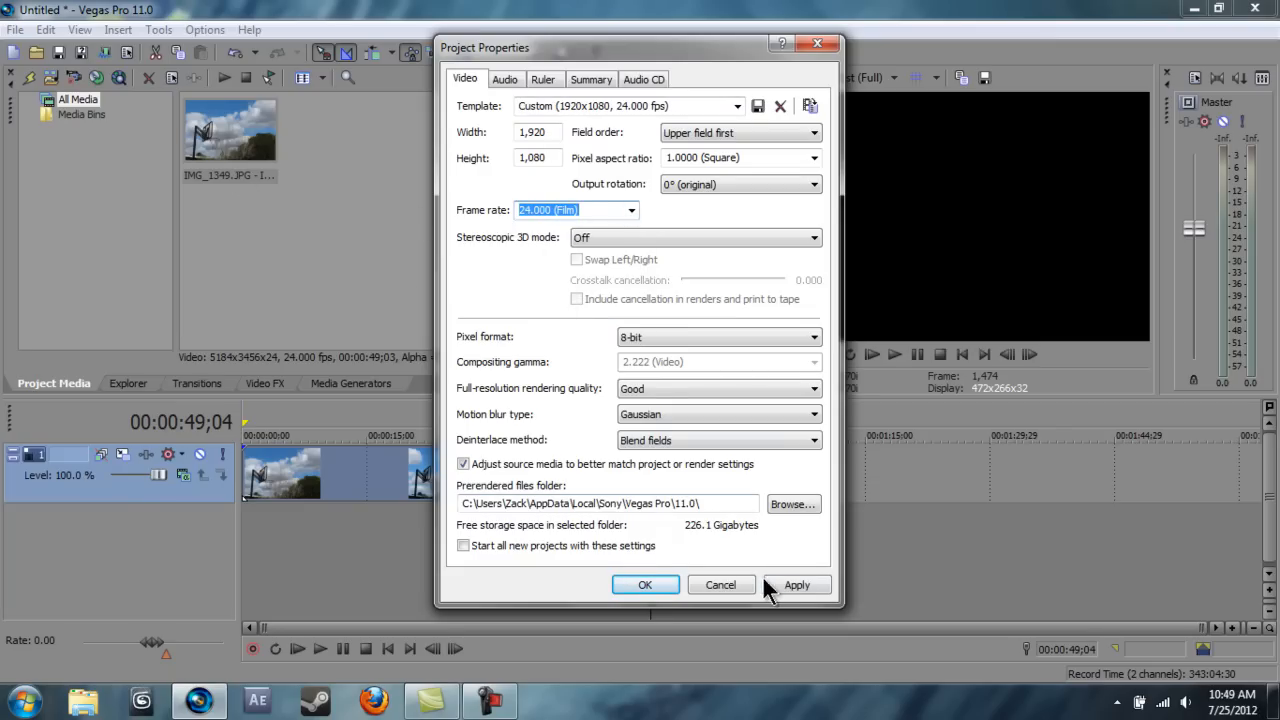
left_click(645, 584)
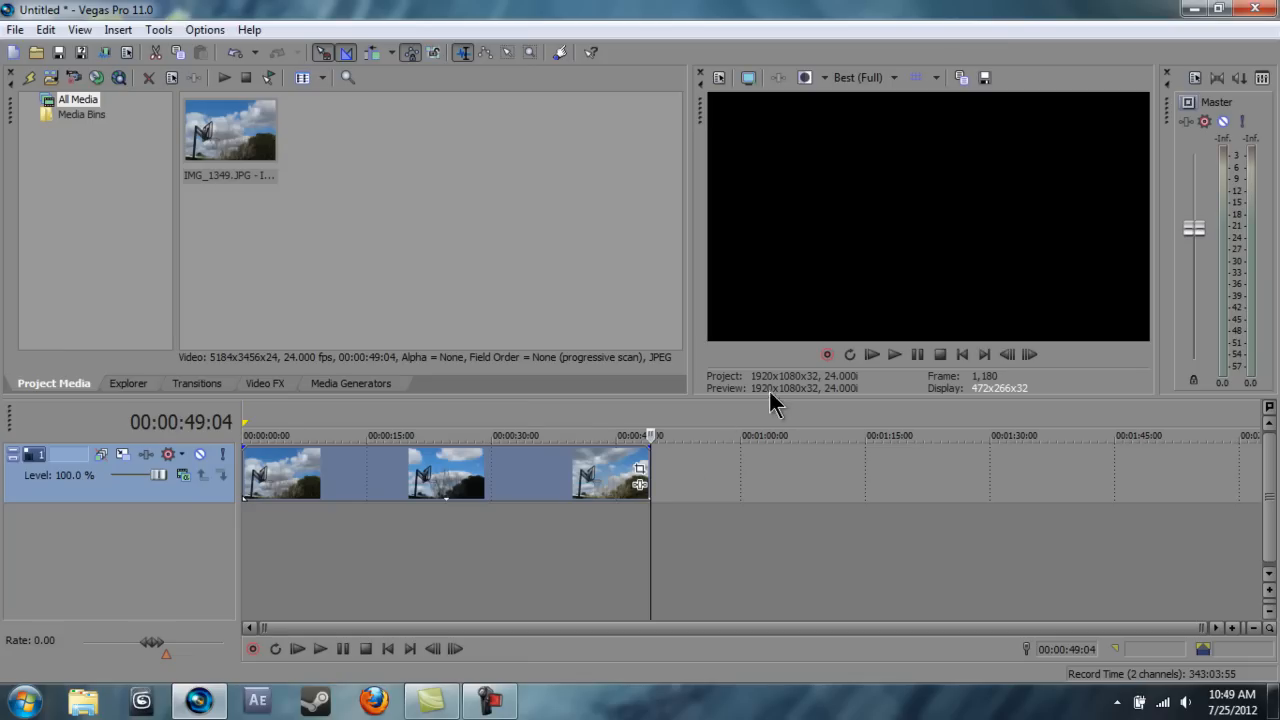
Turn off Maintain Aspect Ratio on the timelapse event to remove black bars.
left_click(533, 435)
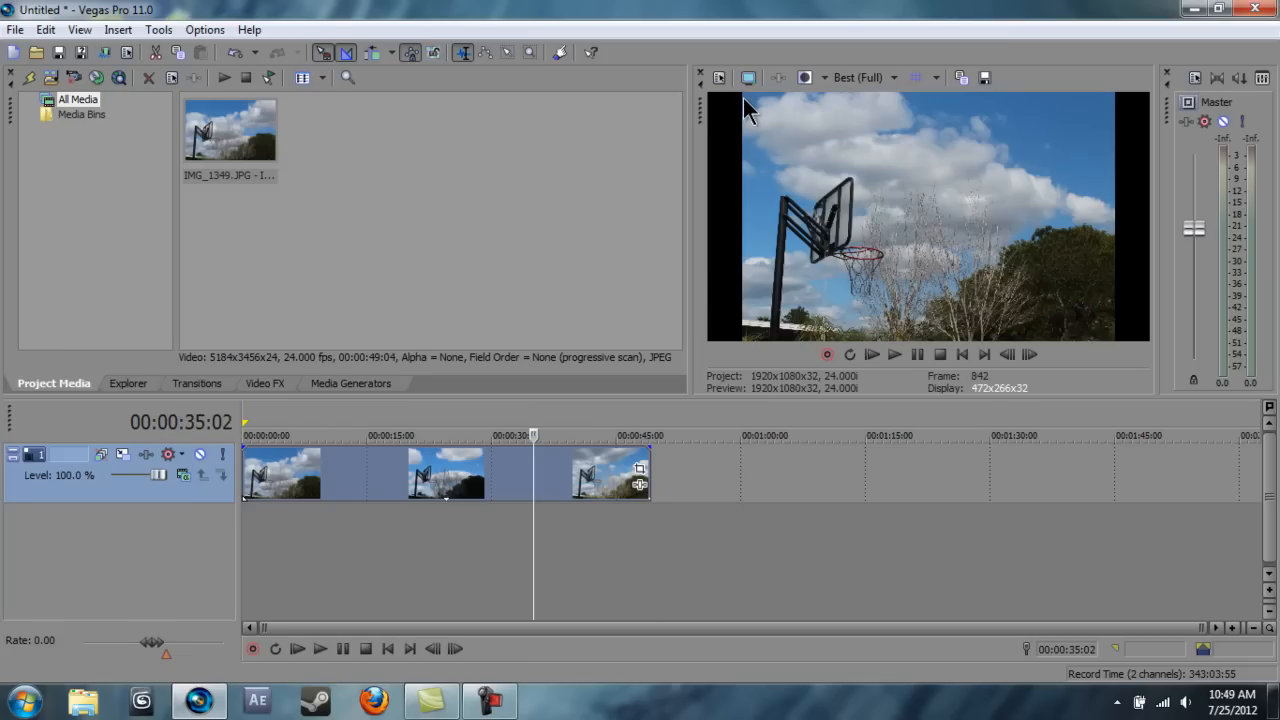
mouse_move(995, 145)
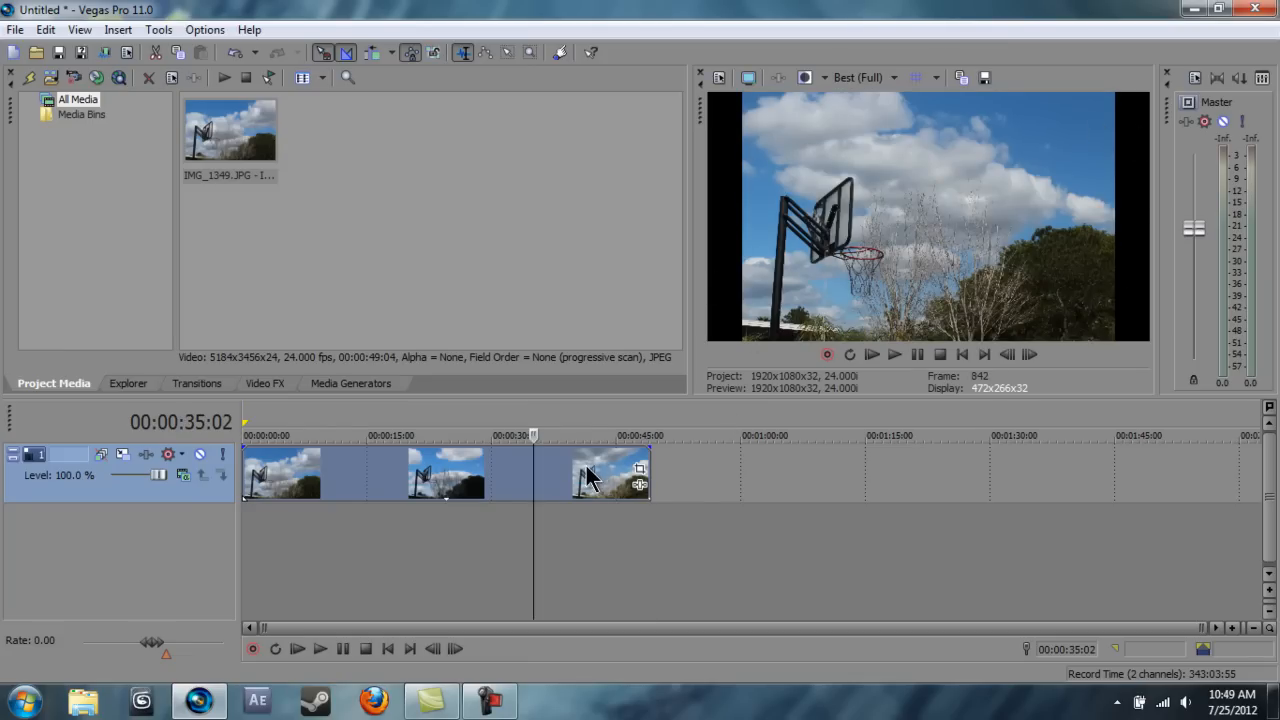
right_click(590, 475)
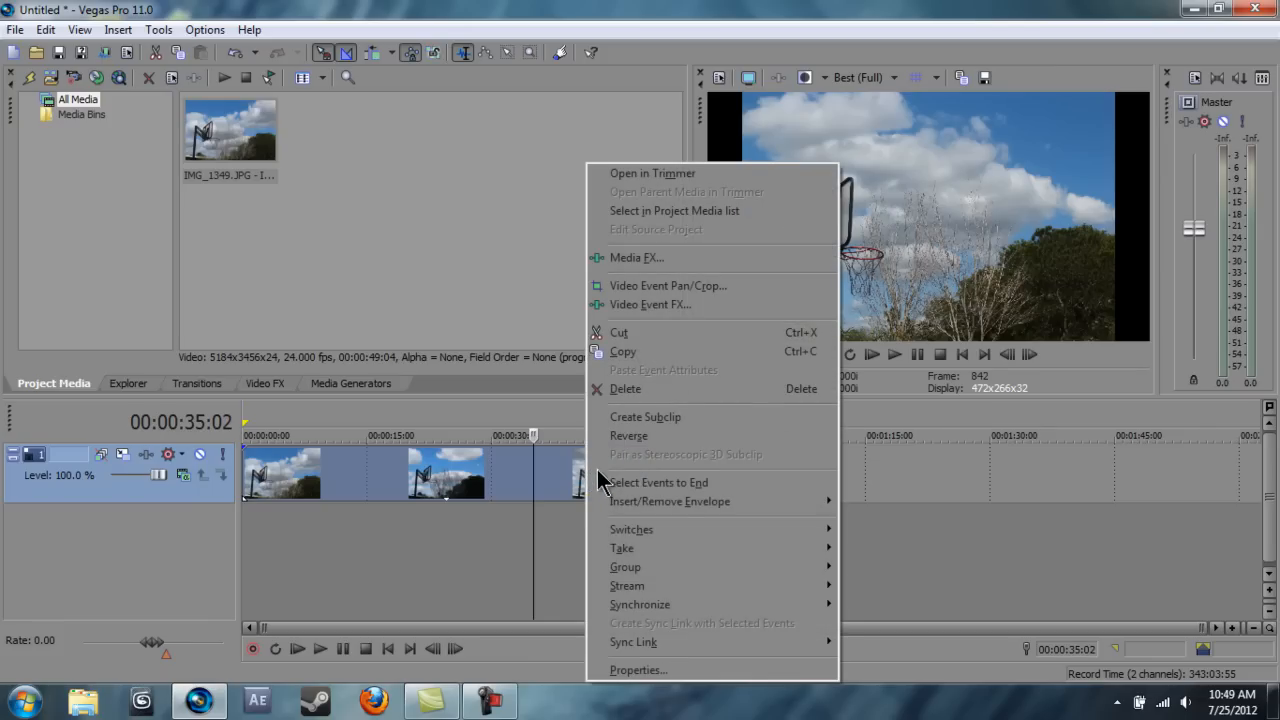
mouse_move(631, 529)
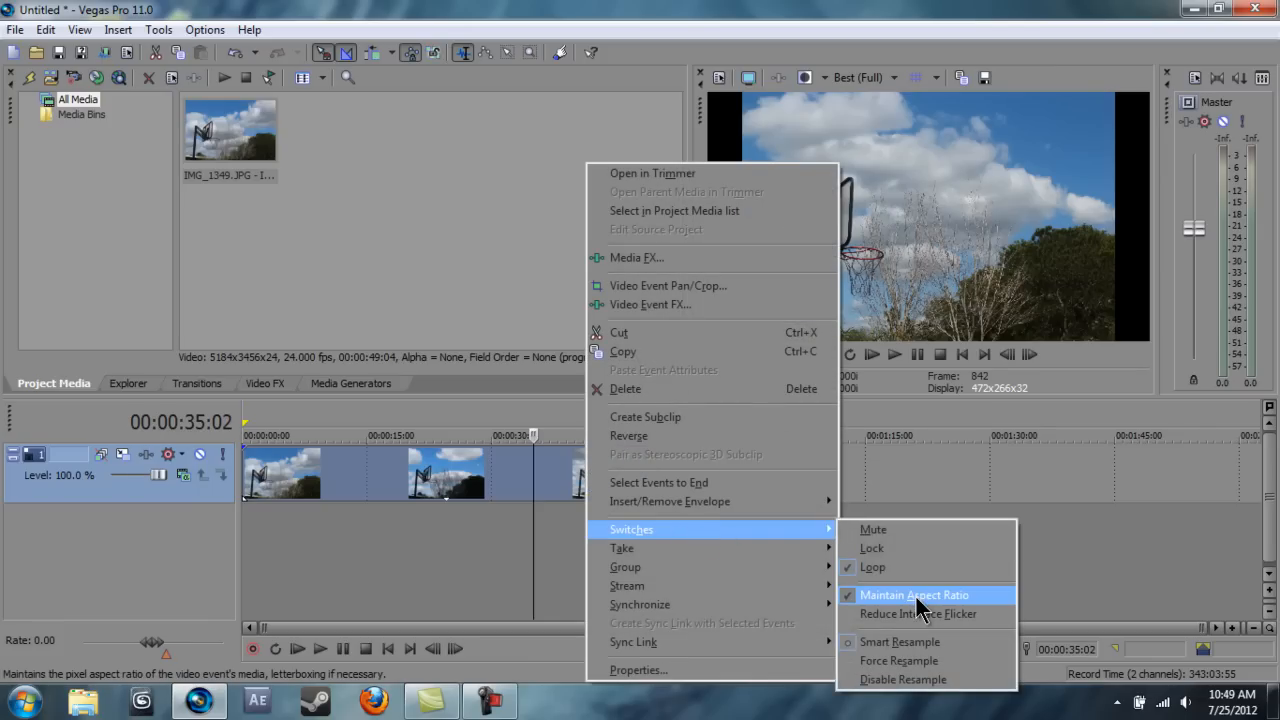
left_click(914, 595)
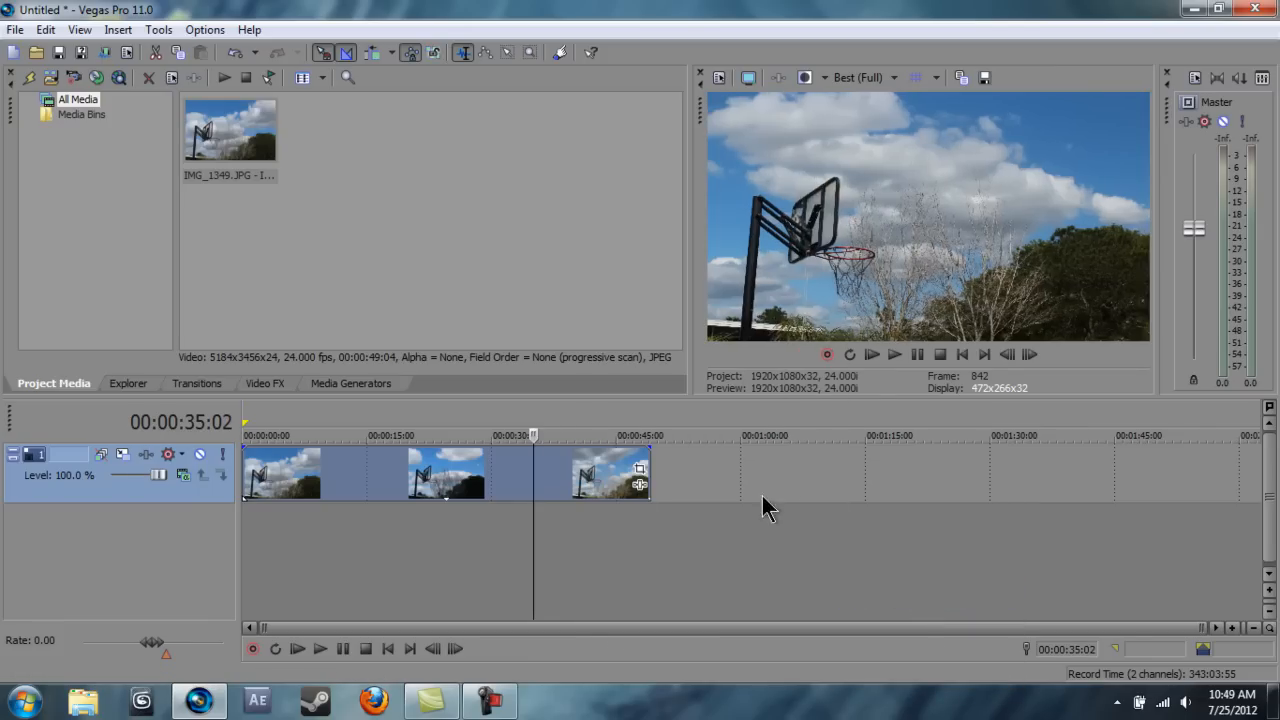
mouse_move(640, 475)
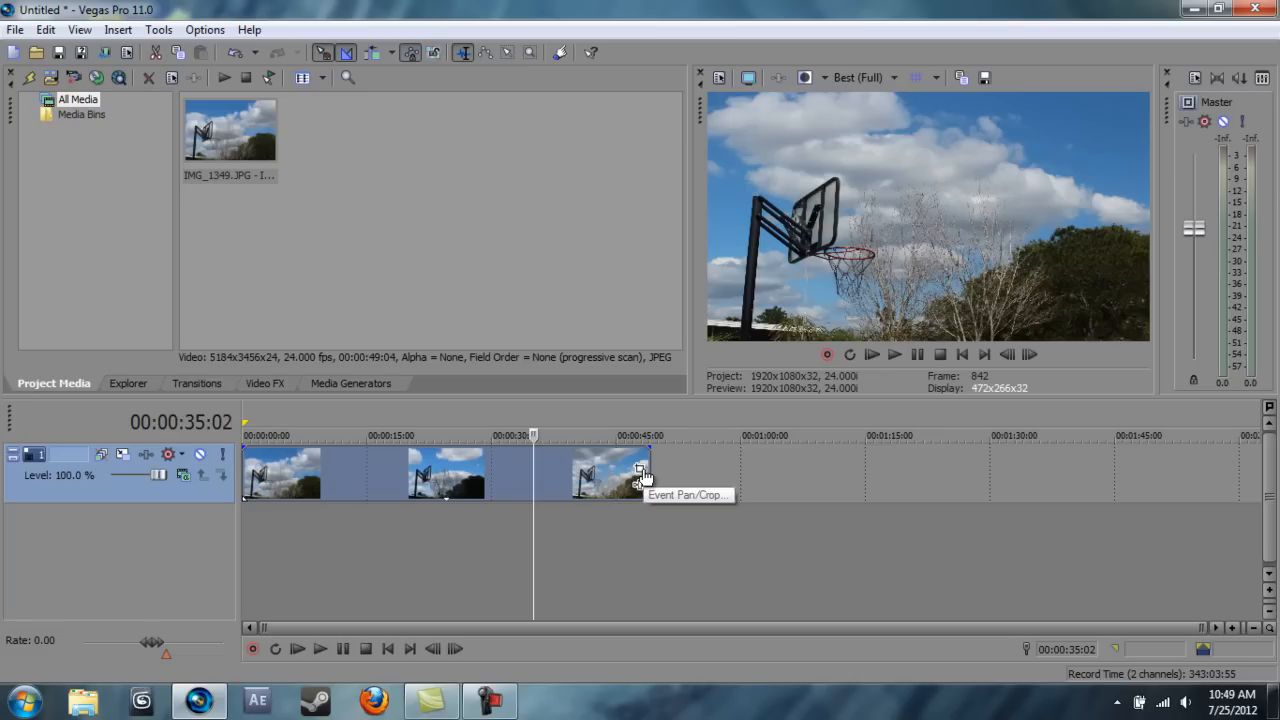
mouse_move(655, 430)
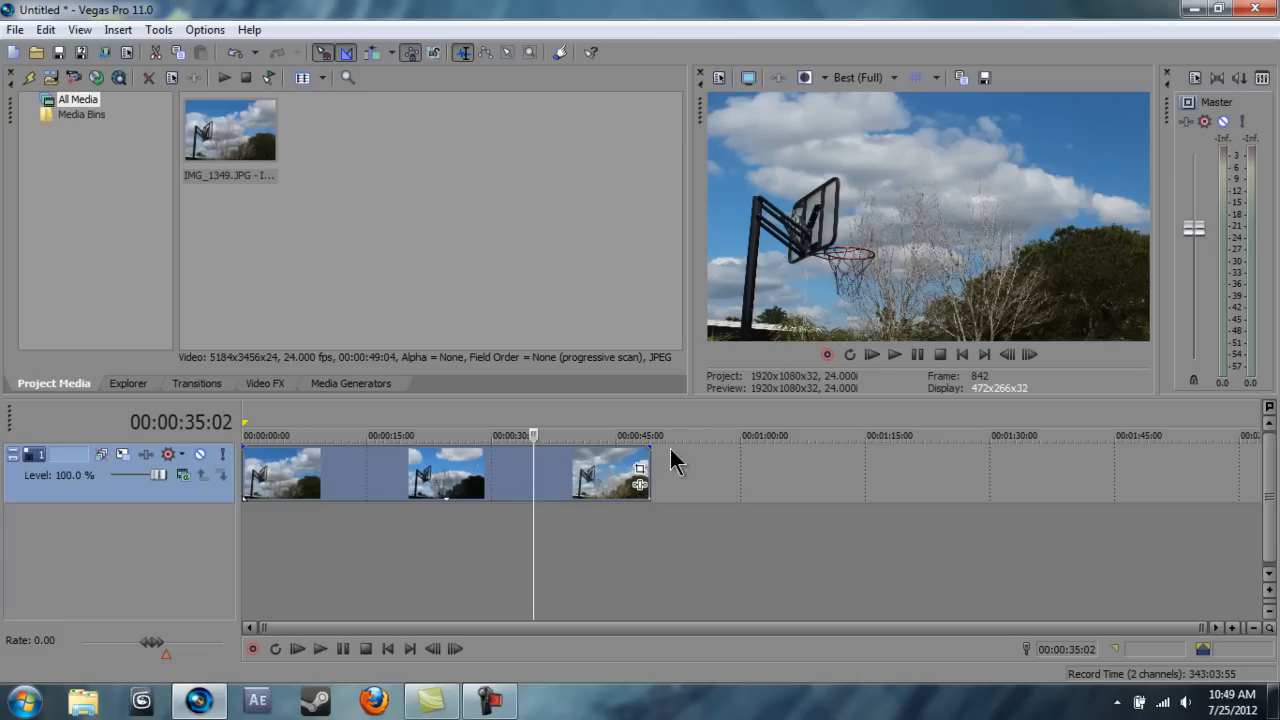
mouse_move(807, 148)
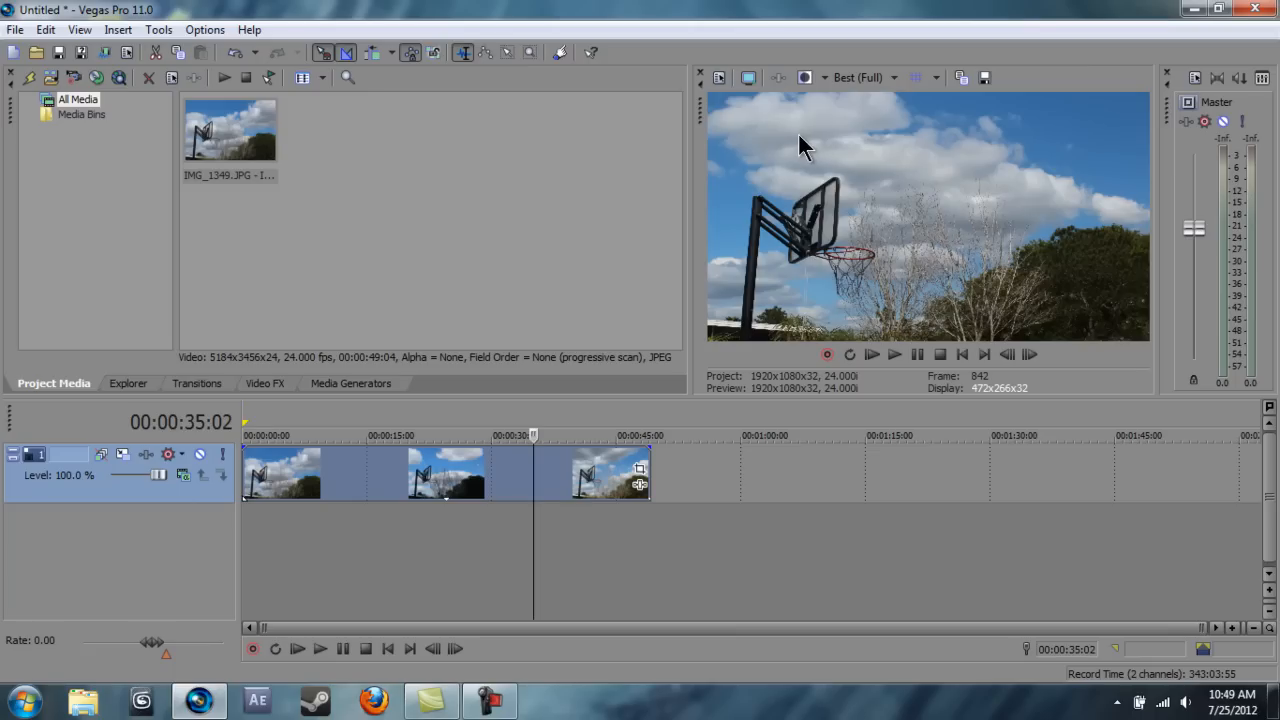
mouse_move(720, 338)
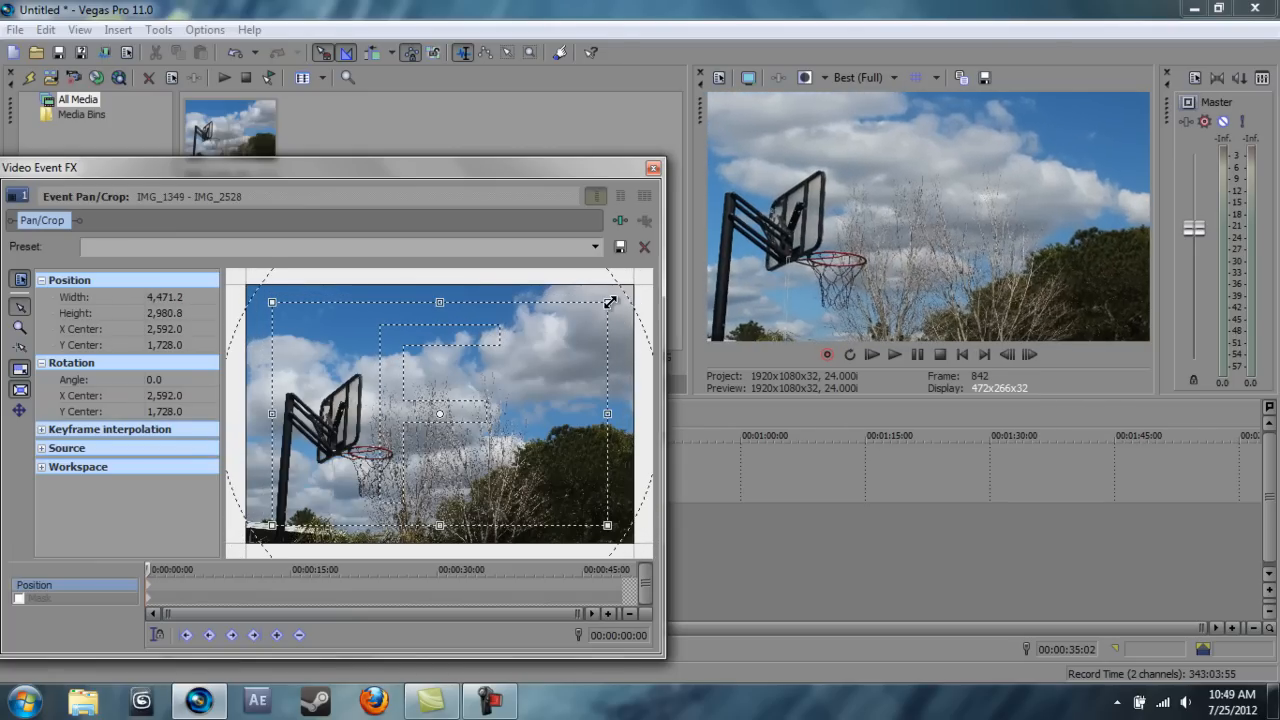
Shrink the Pan/Crop frame slightly to about 4396 by 2931.
left_click_drag(611, 302, 605, 305)
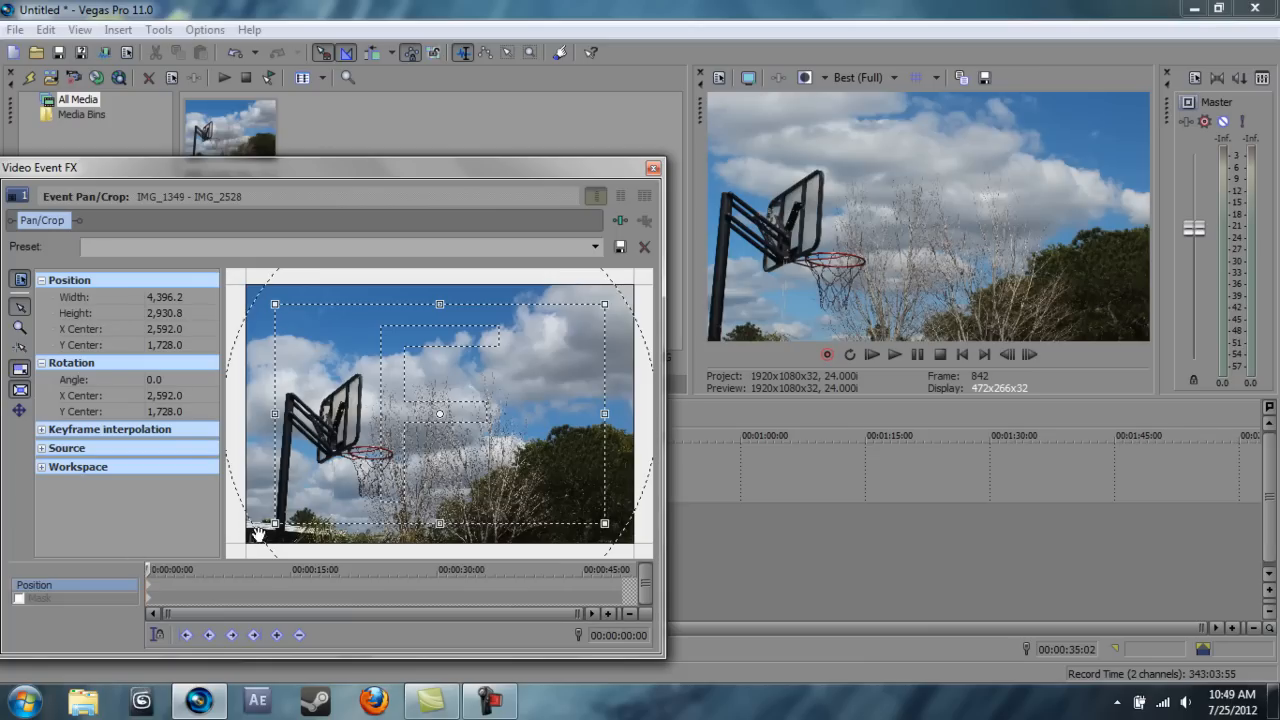
mouse_move(605, 304)
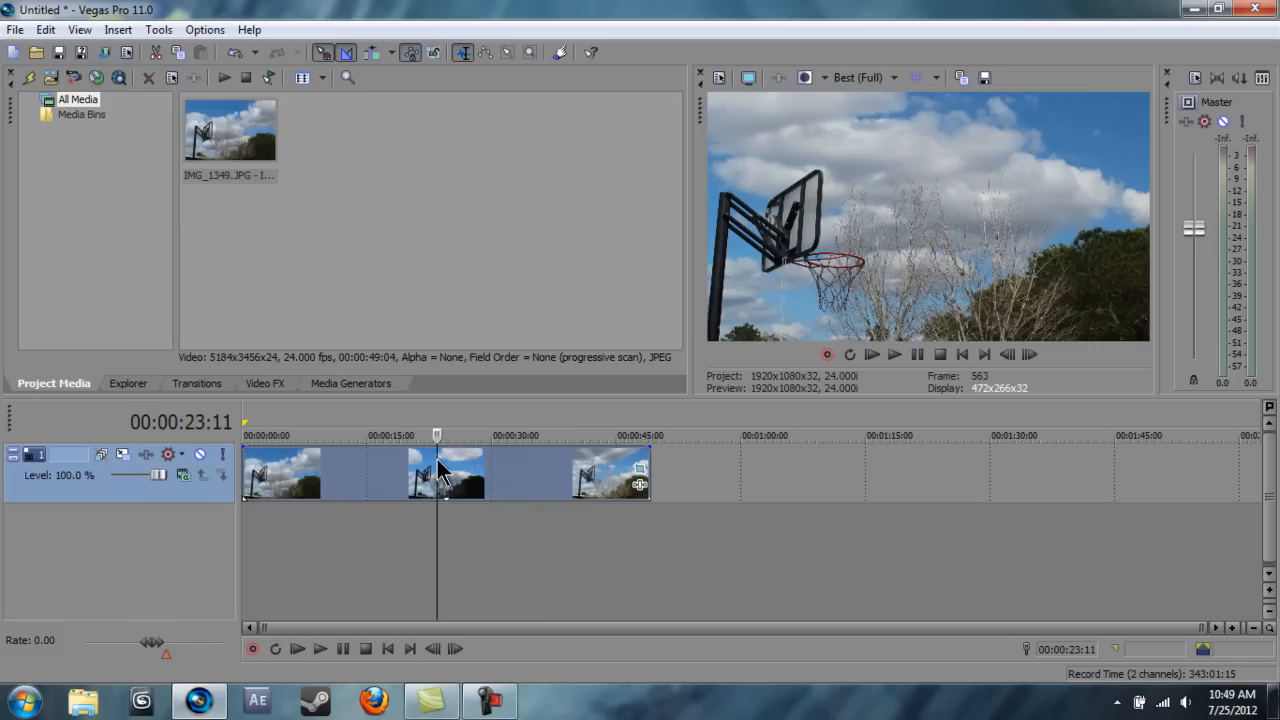
left_click(650, 435)
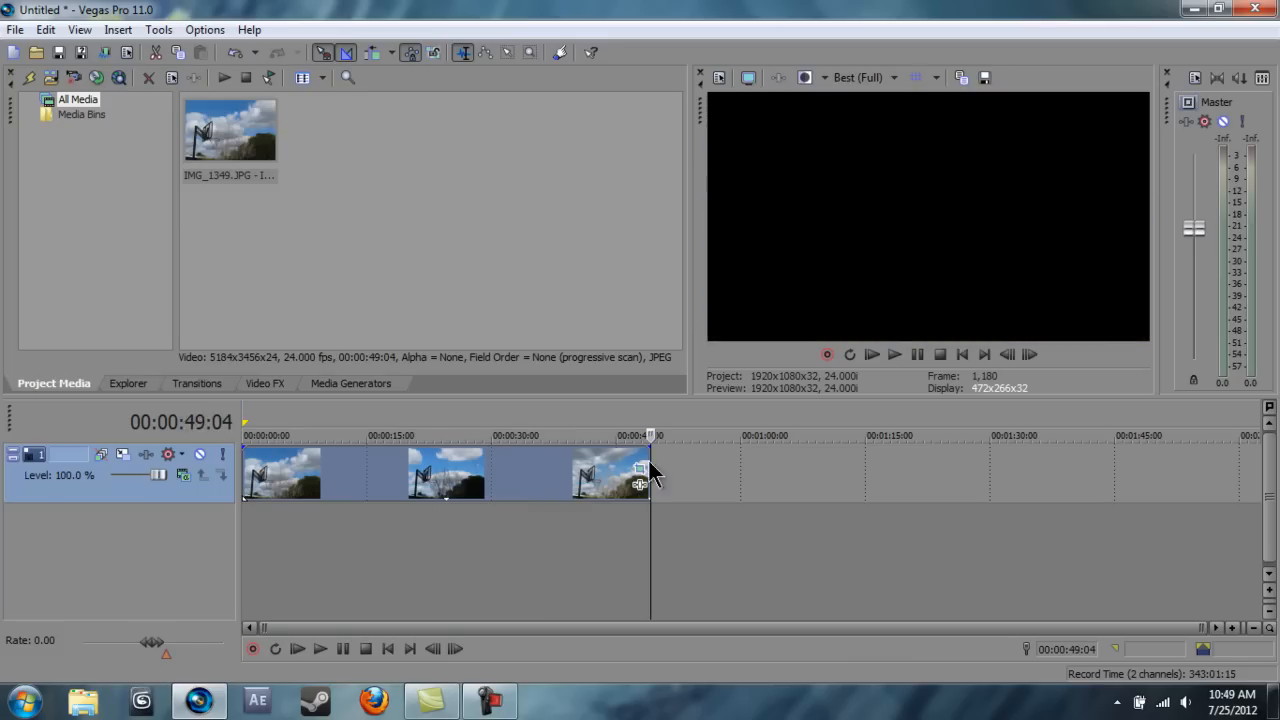
right_click(230, 130)
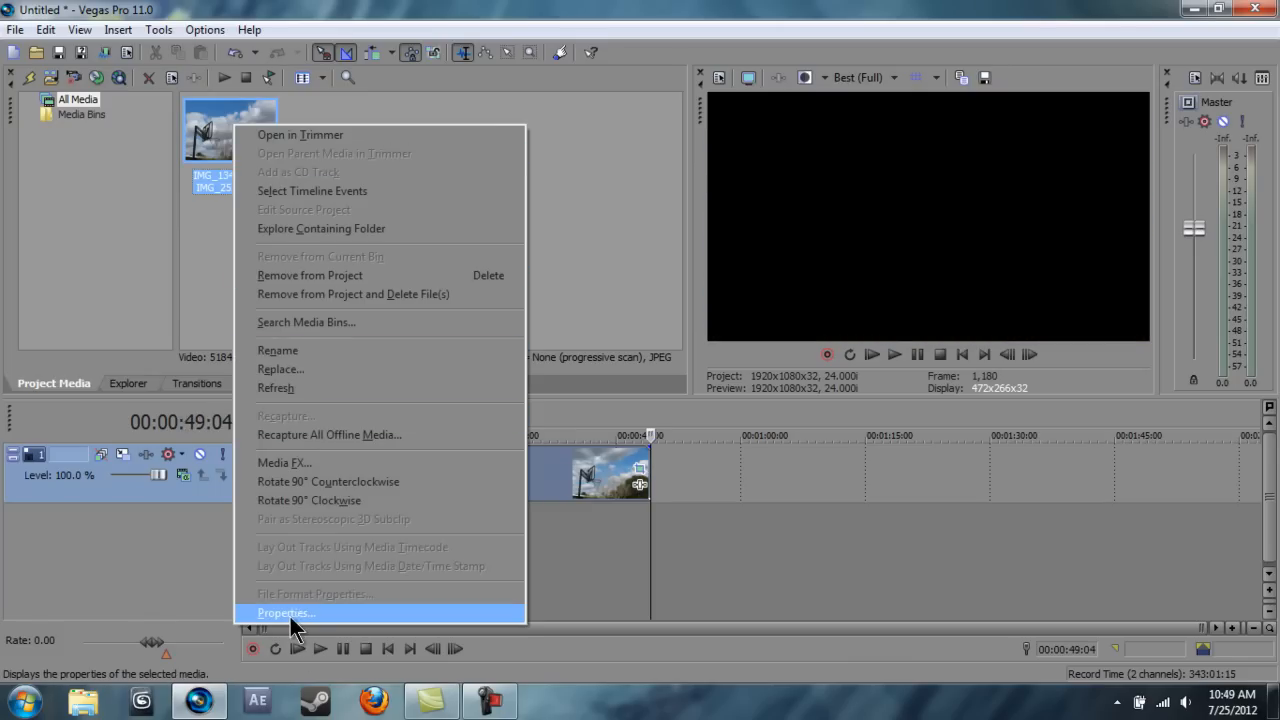
left_click(286, 612)
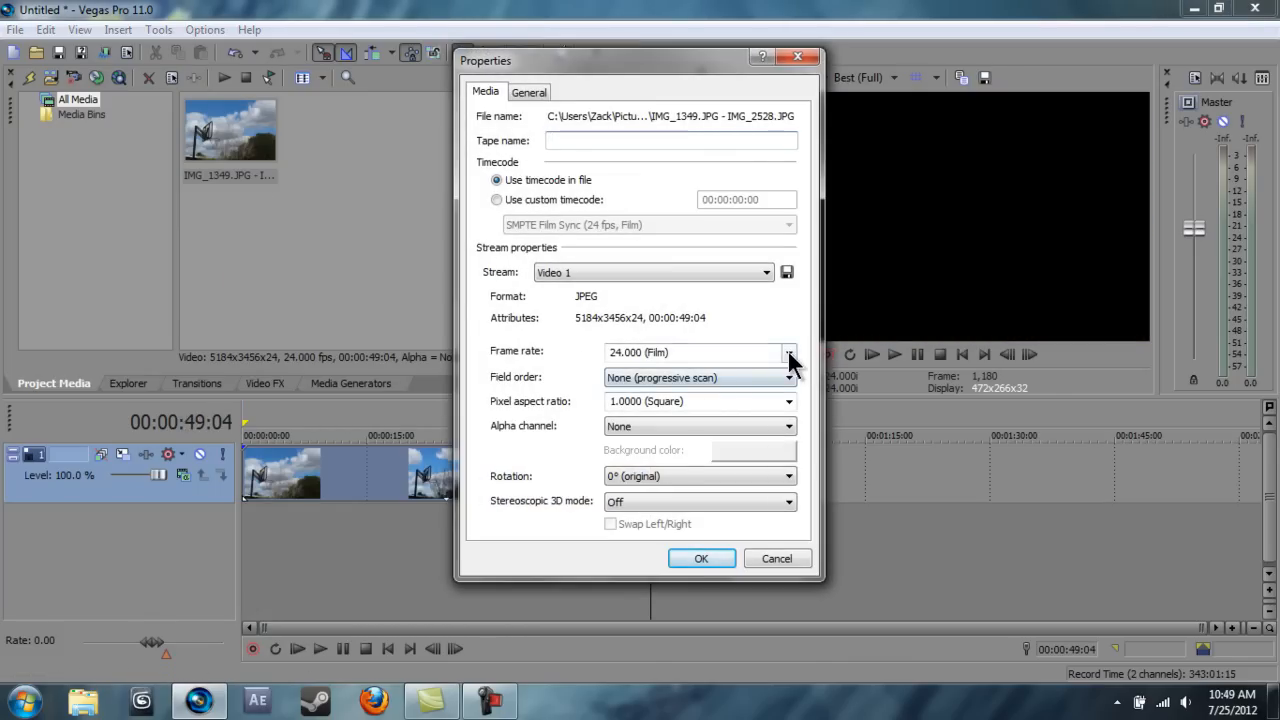
left_click(789, 351)
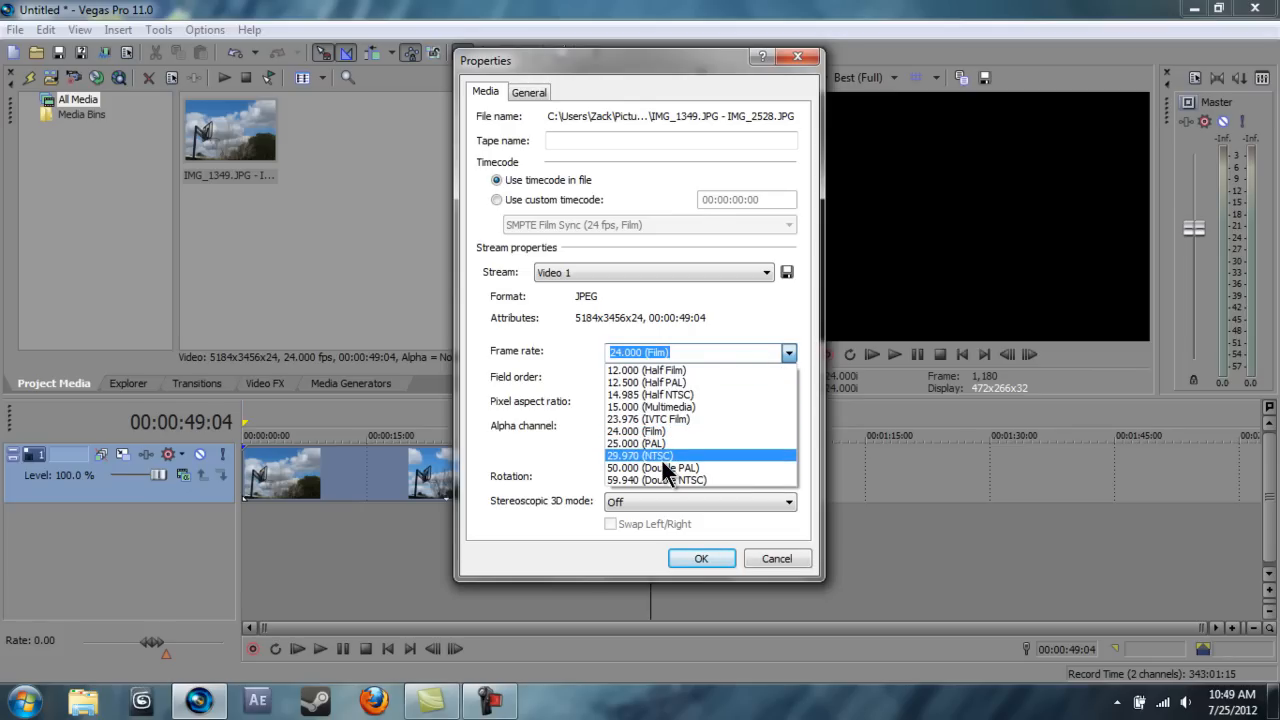
mouse_move(650, 443)
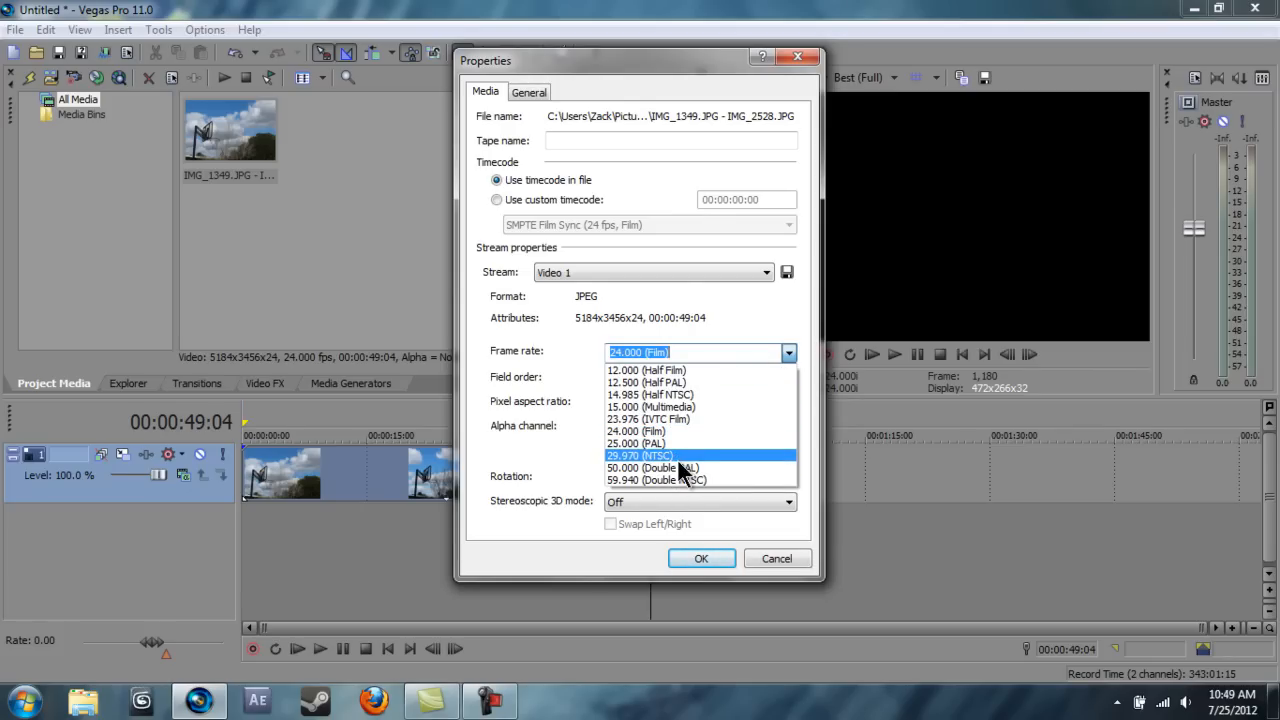
mouse_move(678, 463)
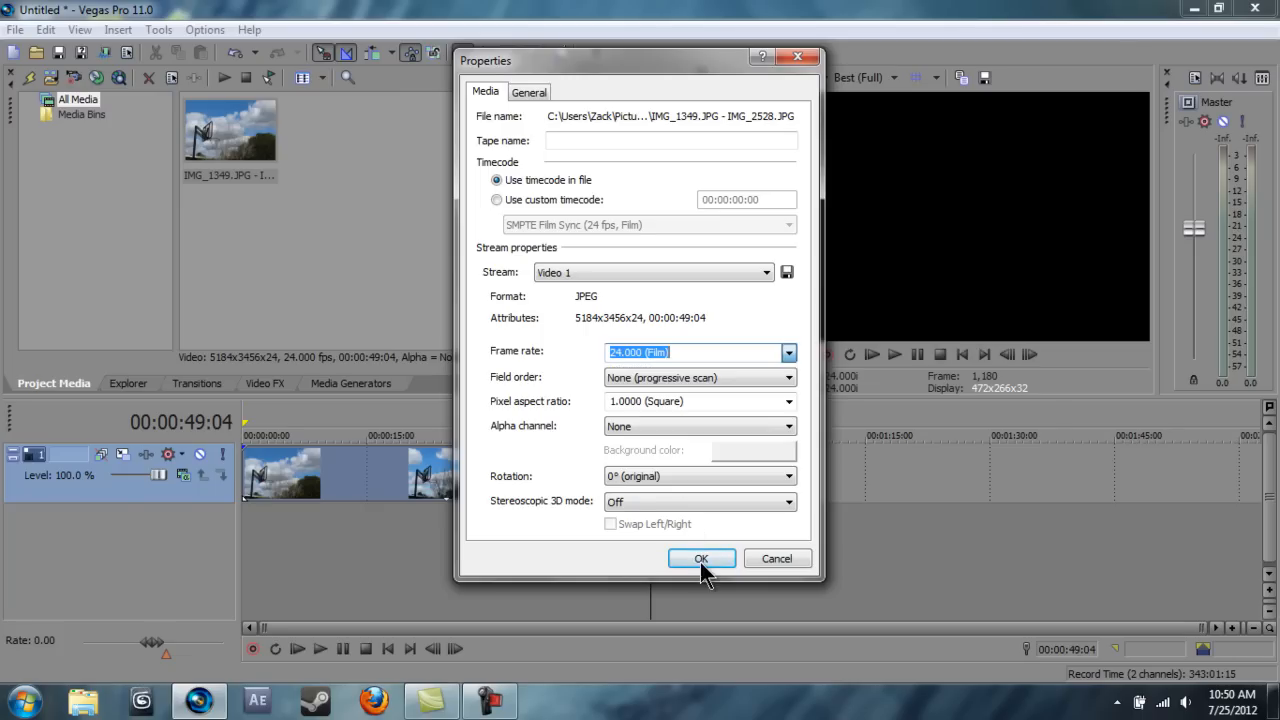
left_click(701, 558)
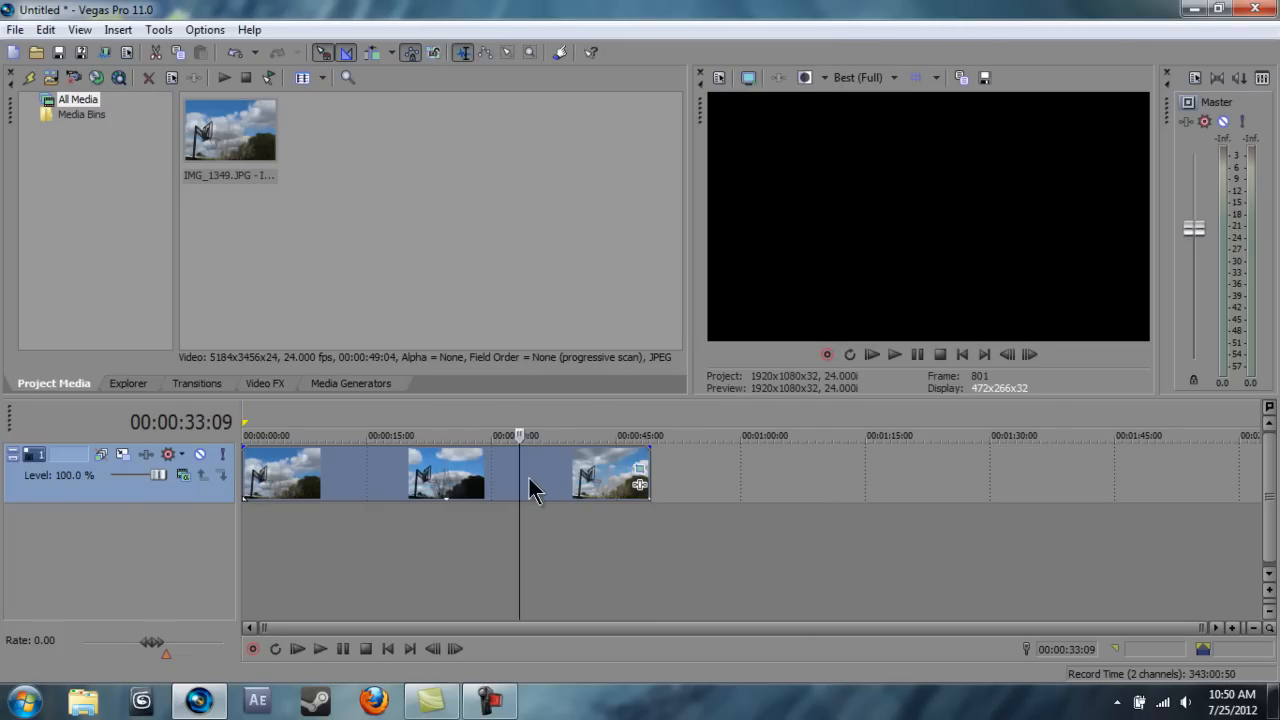